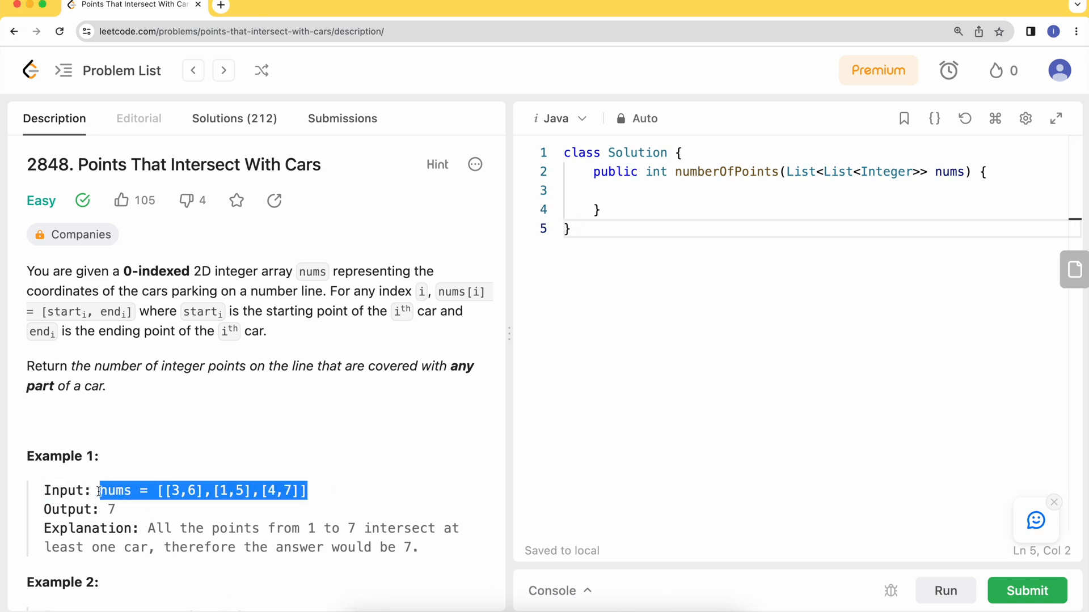
- Write the comment //nums = [[3,6],[1,5],[4,7]] above numberOfPoints and highlight the [1,5] and [4,7] intervals while explaining
text(//nums = [[3,6],[1,5],[4,7]])
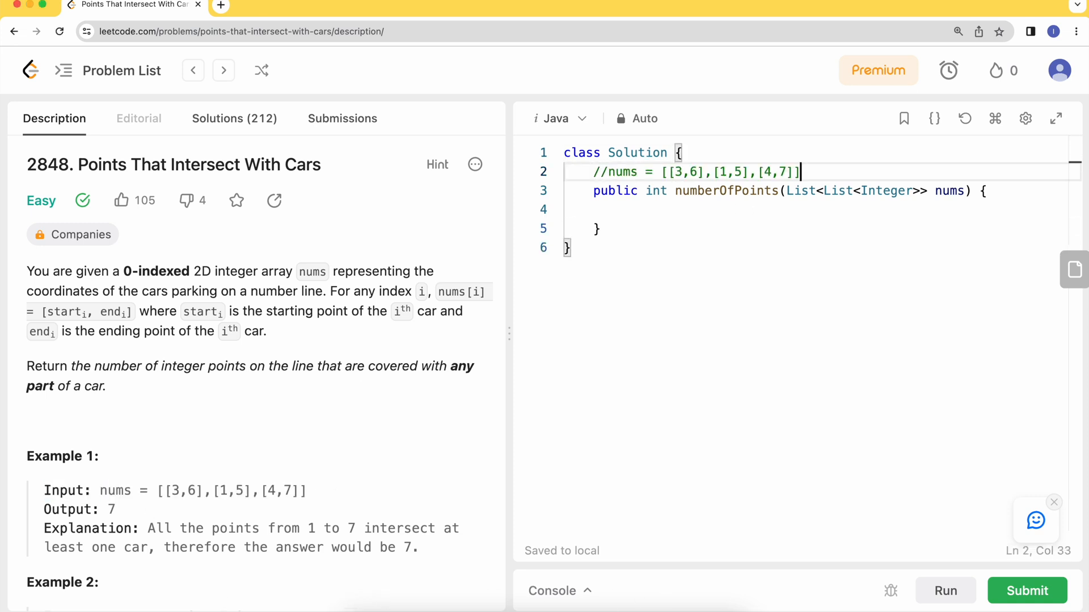
double_click(682, 172)
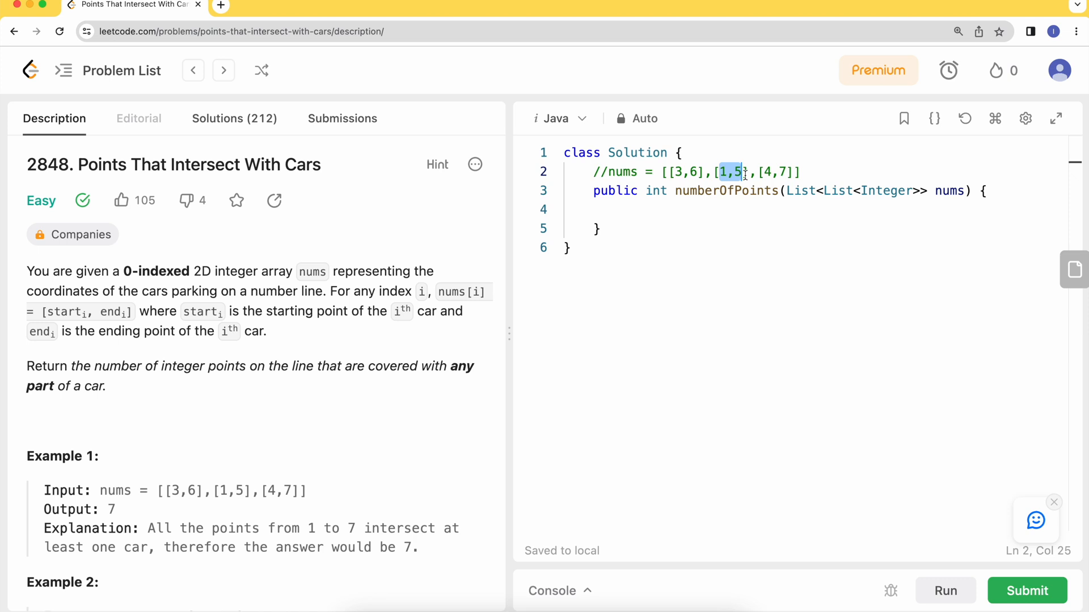
click(792, 171)
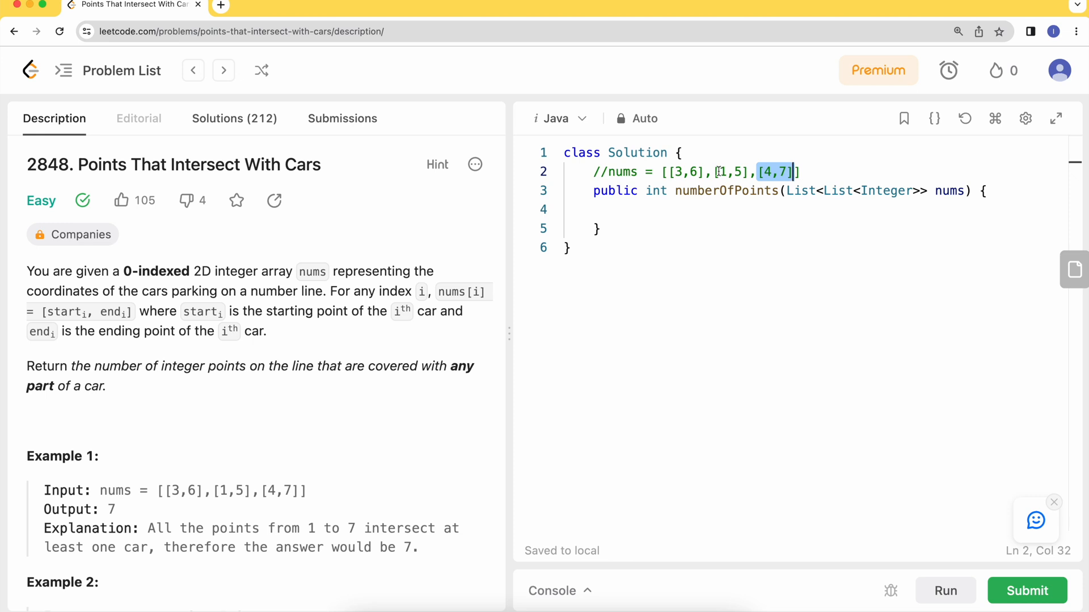
click(721, 172)
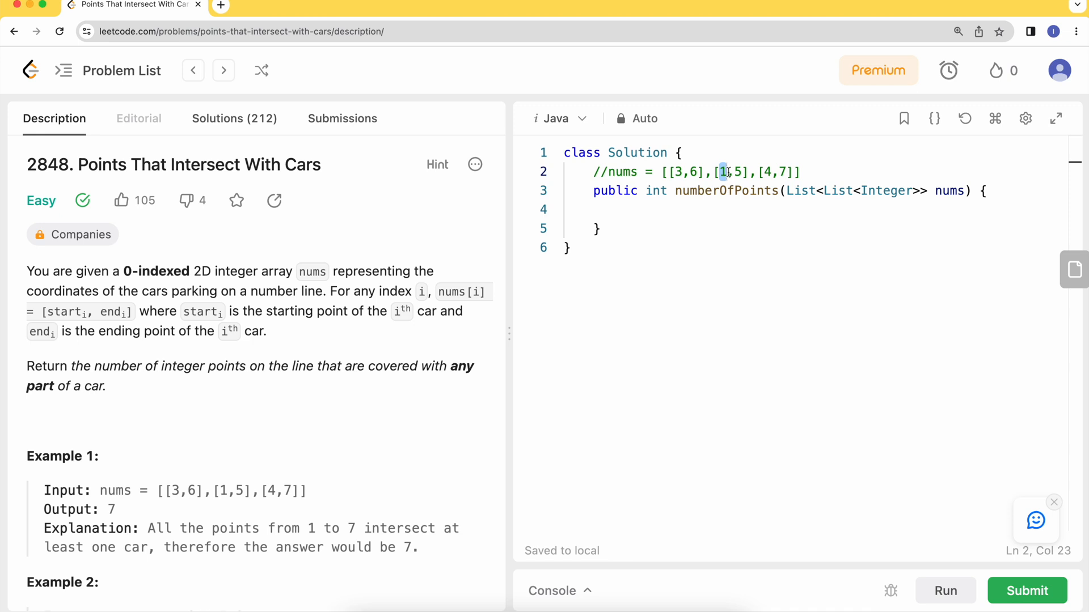
click(724, 173)
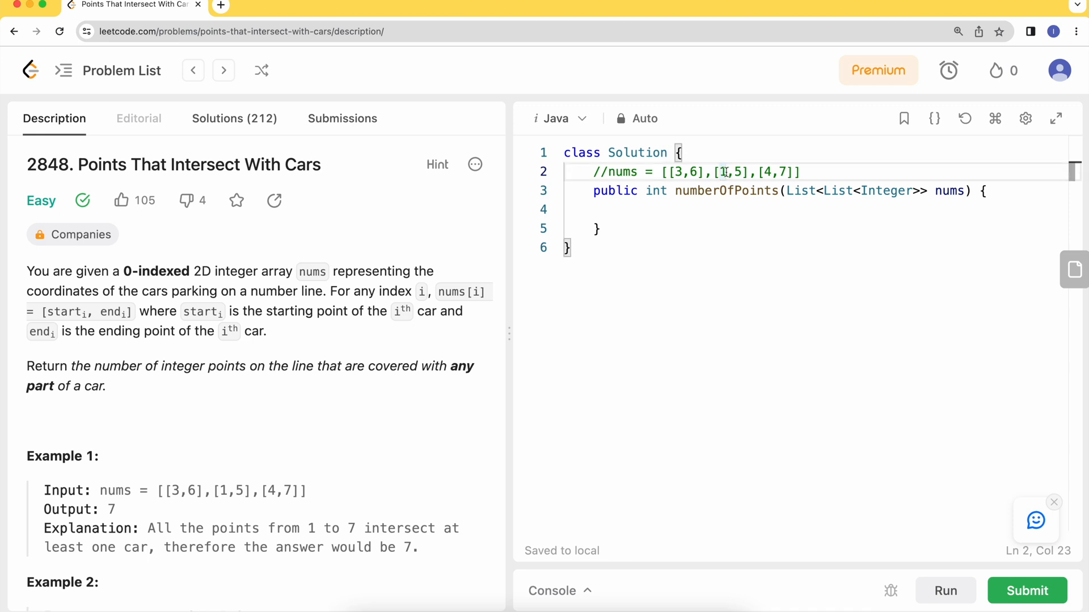
double_click(733, 172)
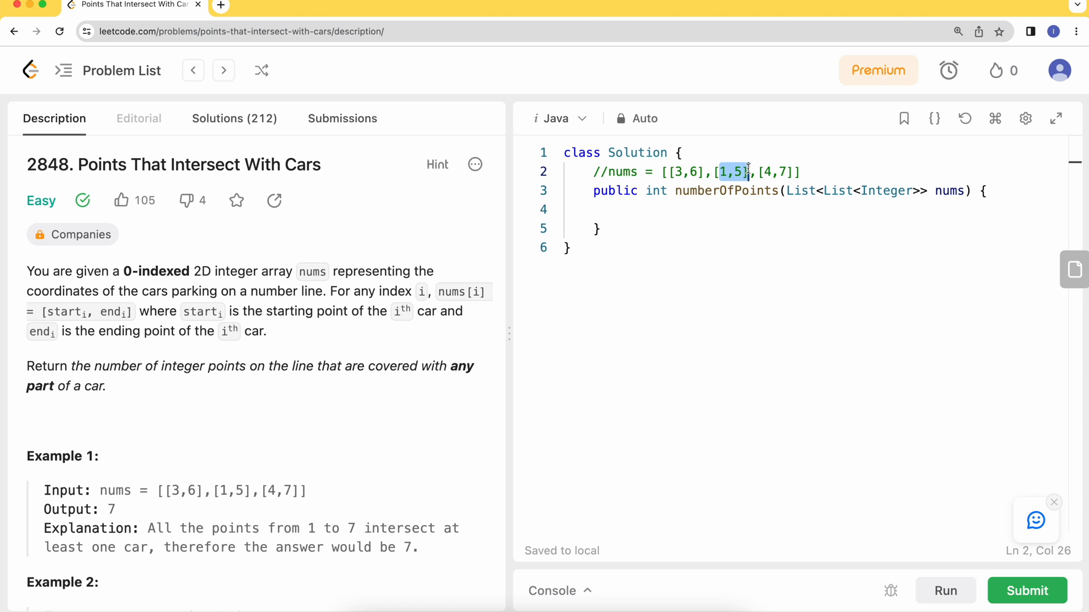
click(776, 173)
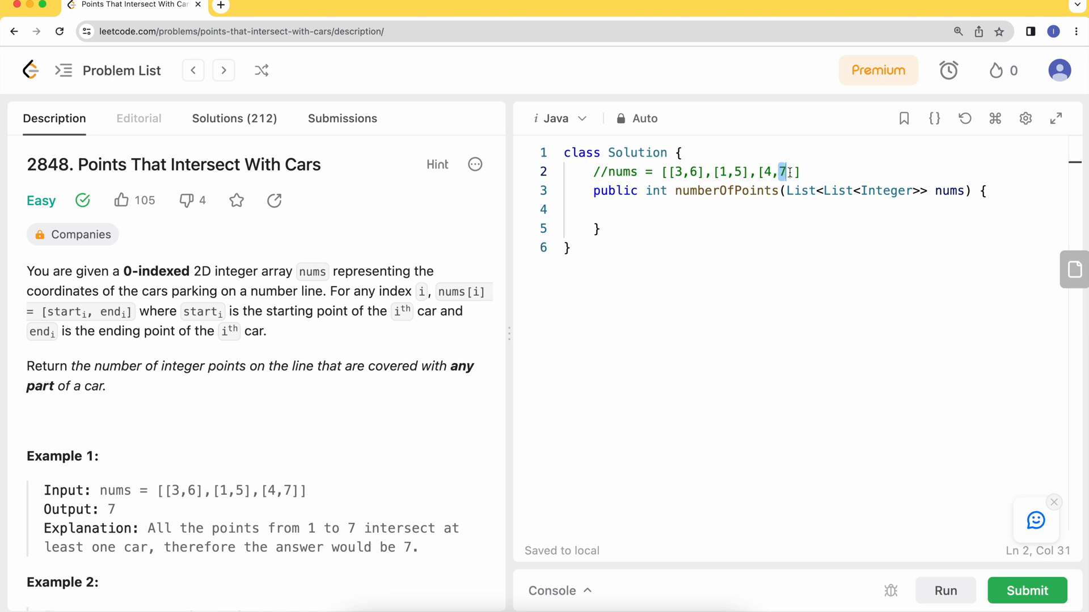
scroll(down, 3)
text(//[[1,3],[5,8]])
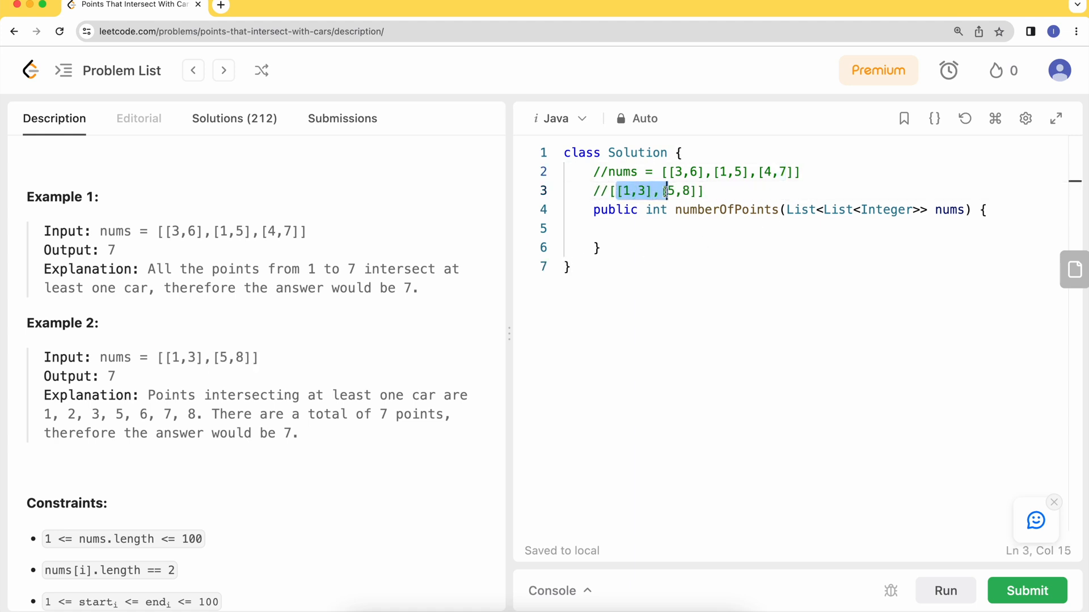
- Highlight [5,8] in the //[[1,3],[5,8]] comment, then start an empty line inside the numberOfPoints body
click(684, 191)
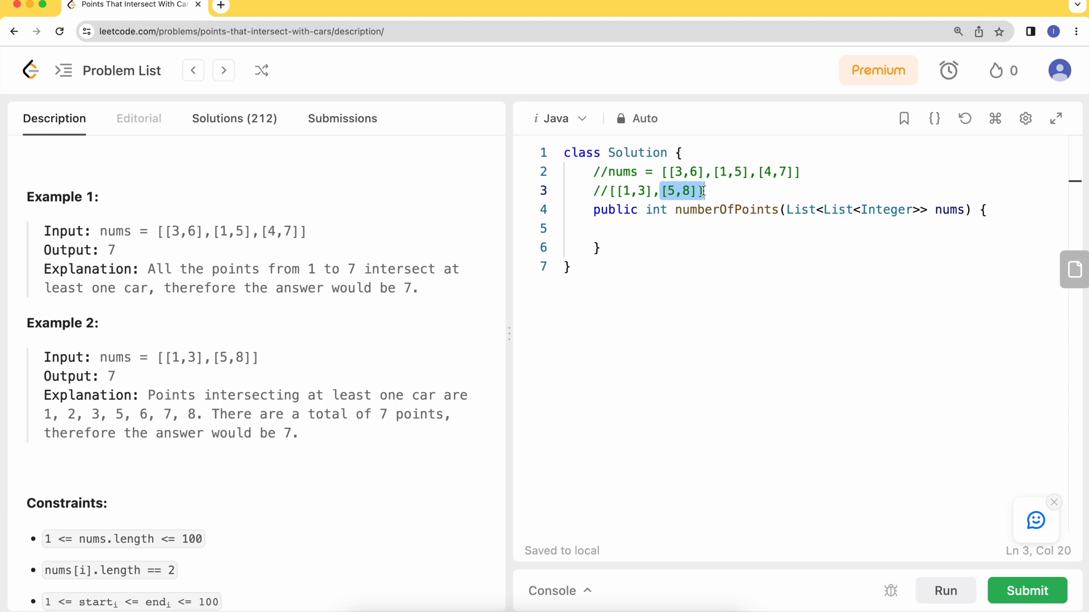
click(704, 191)
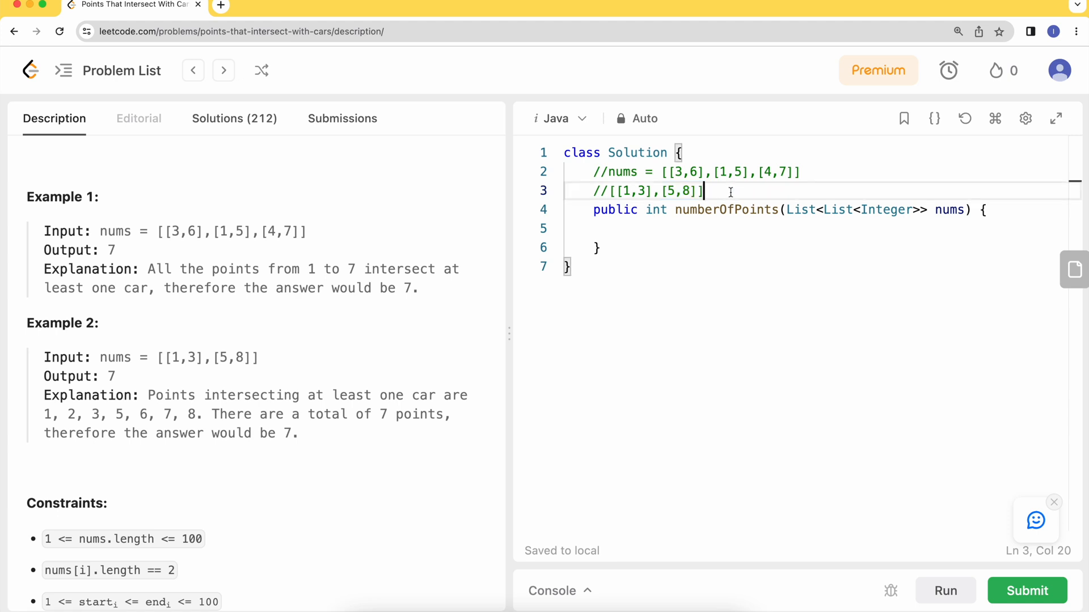
click(734, 210)
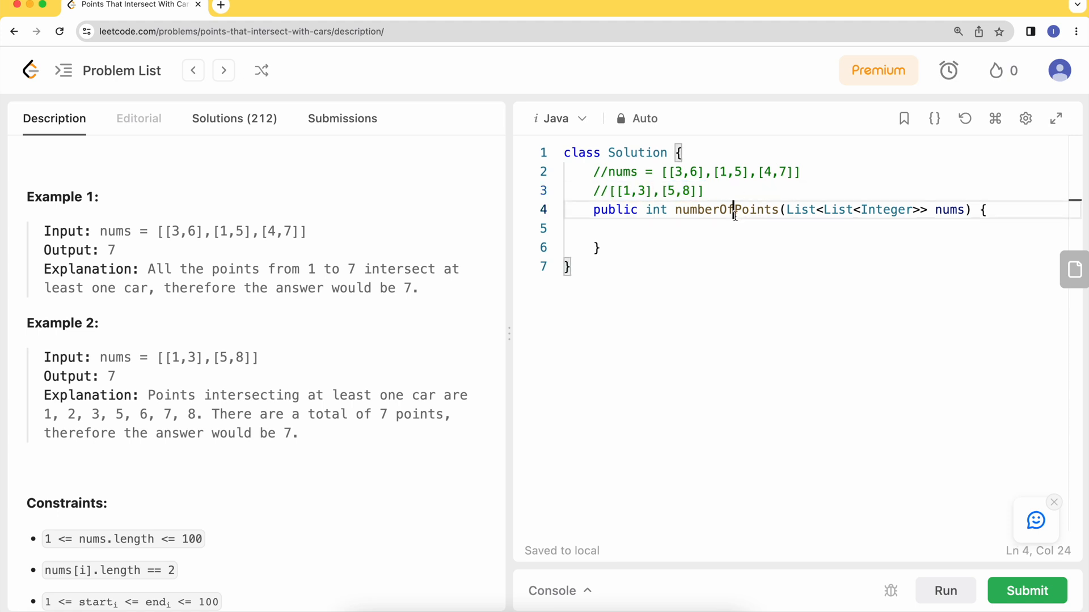
key(Return)
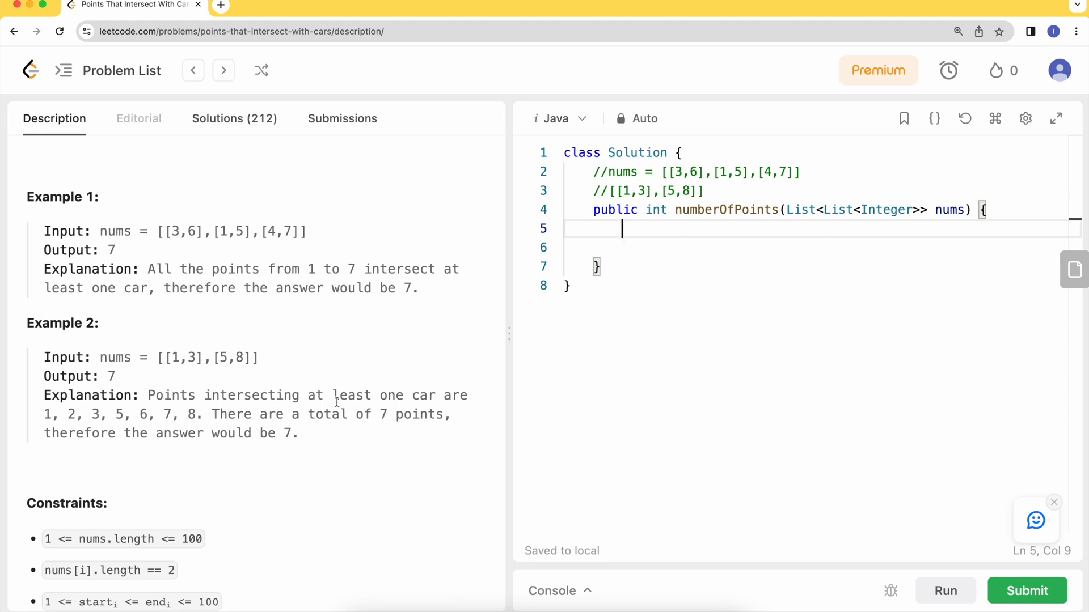
- Review the Constraints section with 1 <= start <= end <= 100, then return to the empty method line
scroll(down, 3)
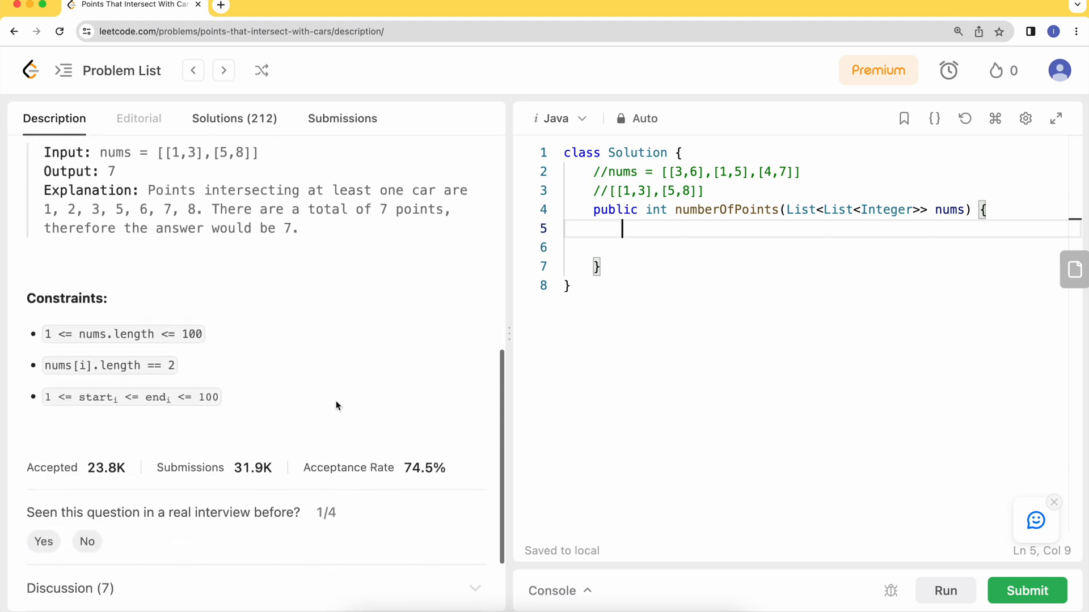
scroll(up, 3)
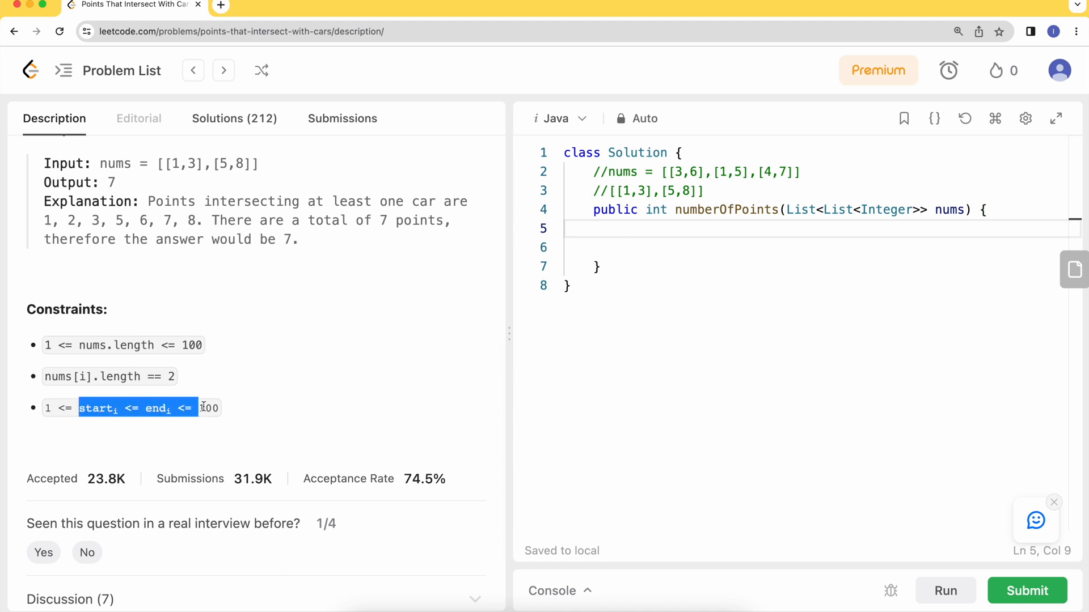
click(273, 413)
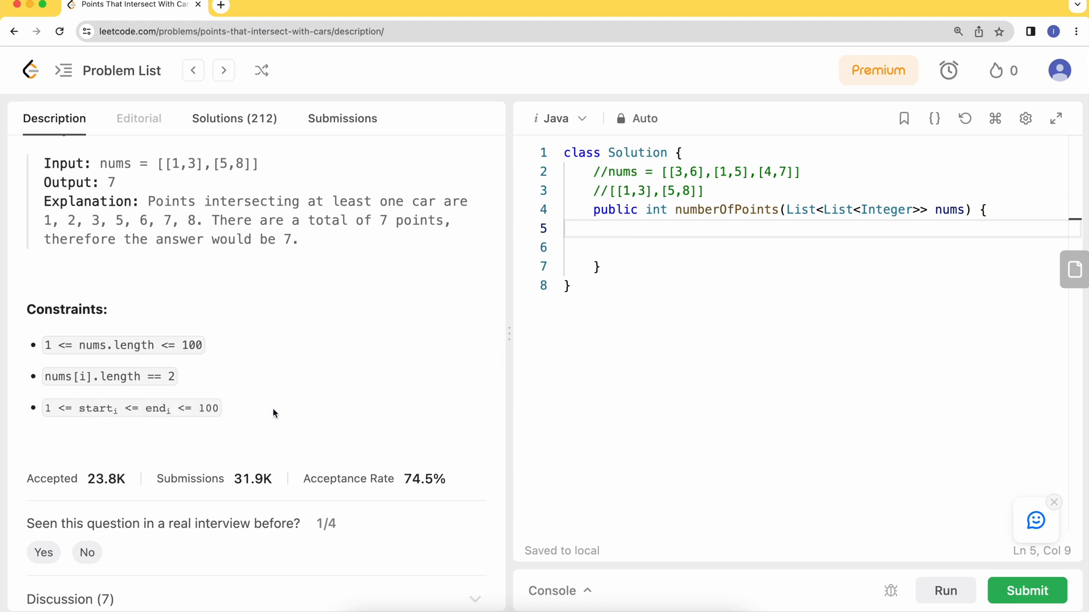
click(639, 229)
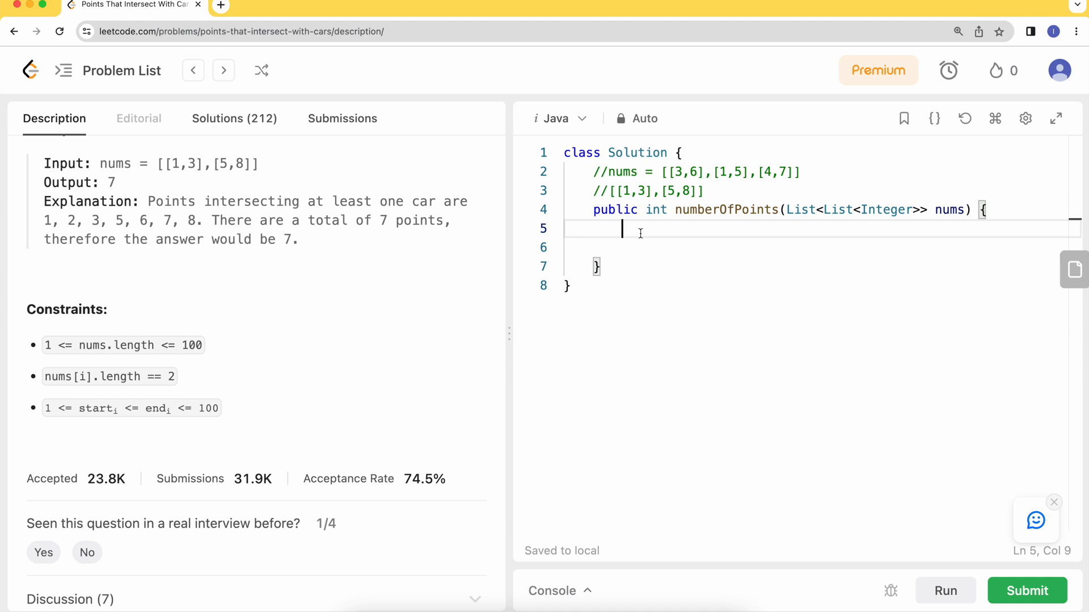
- Declare int[] points = new int[101]; in the method body and begin a for loop below it
text(int[])
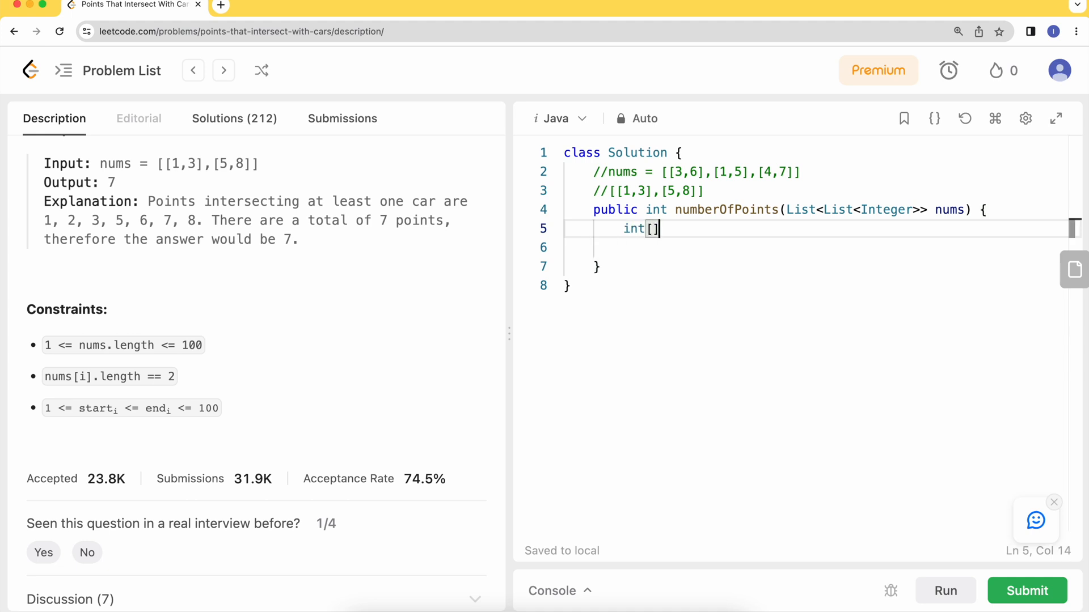
text(poins)
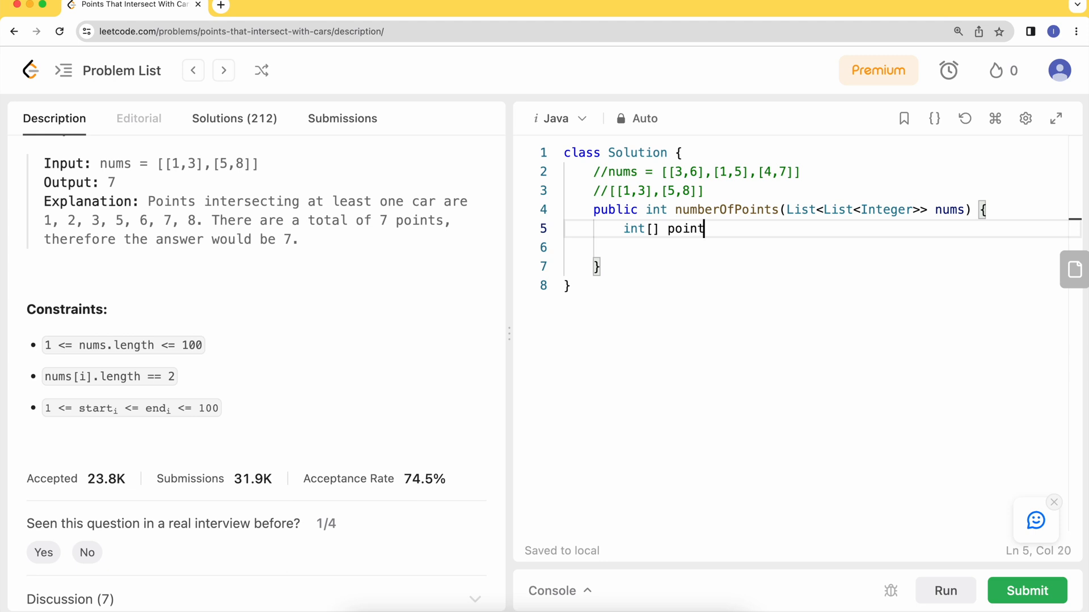
text(s =n)
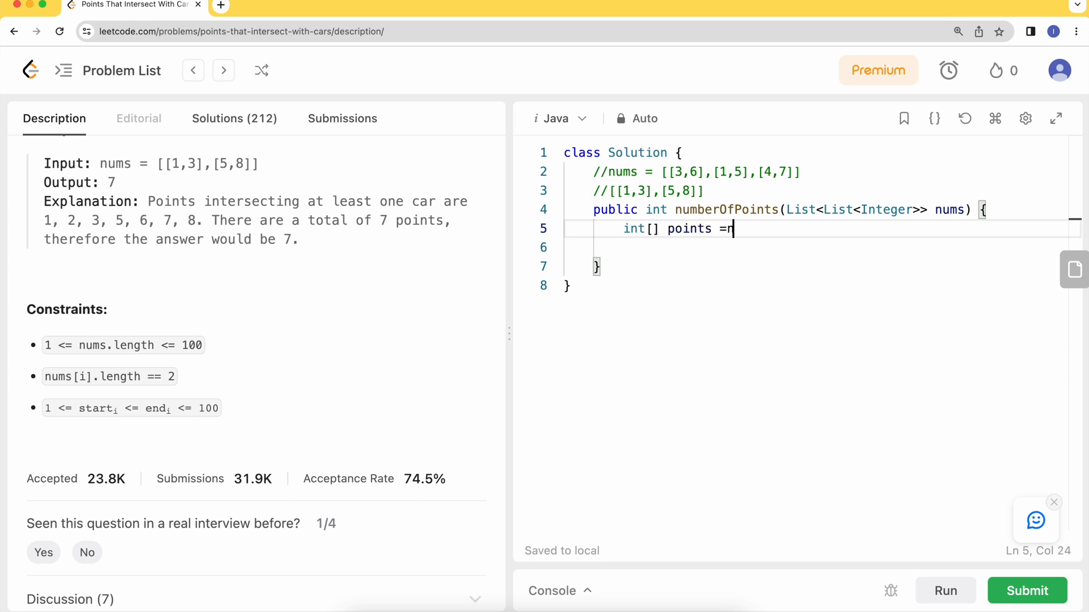
text(new int[])
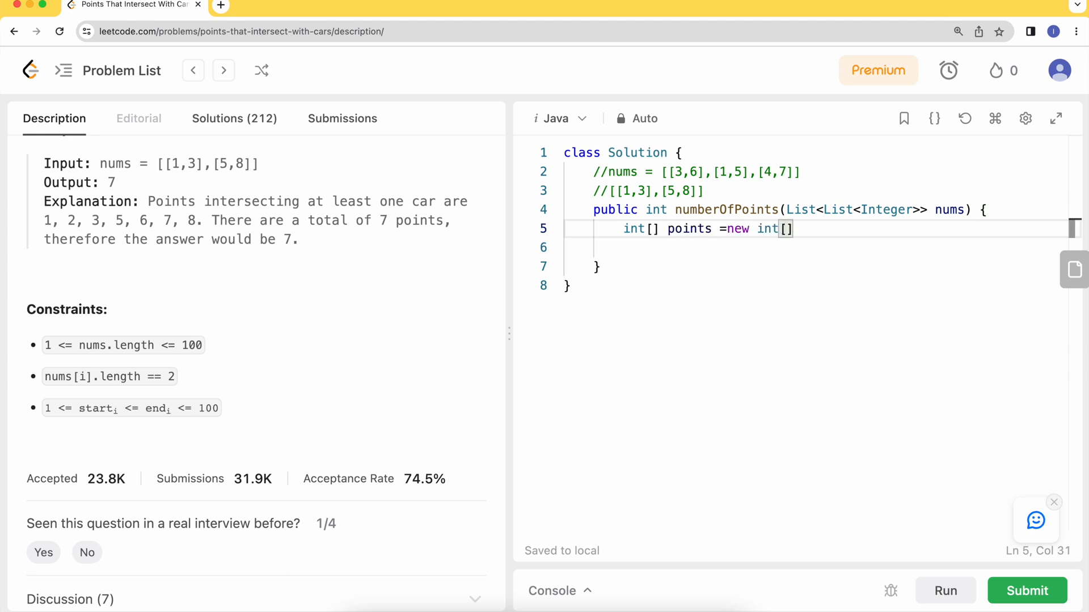
text(101];)
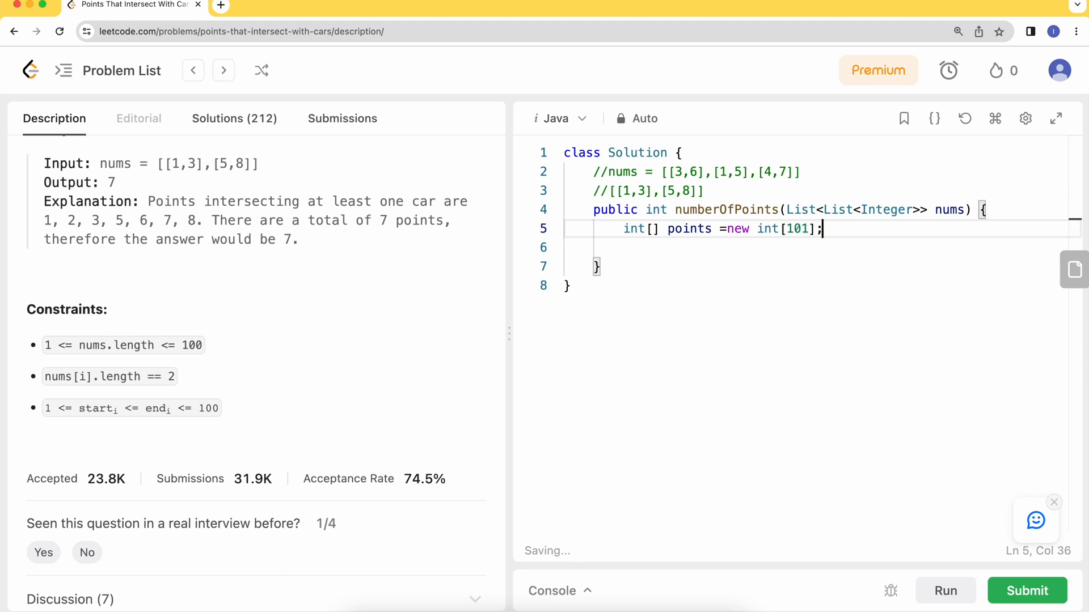
key(Return)
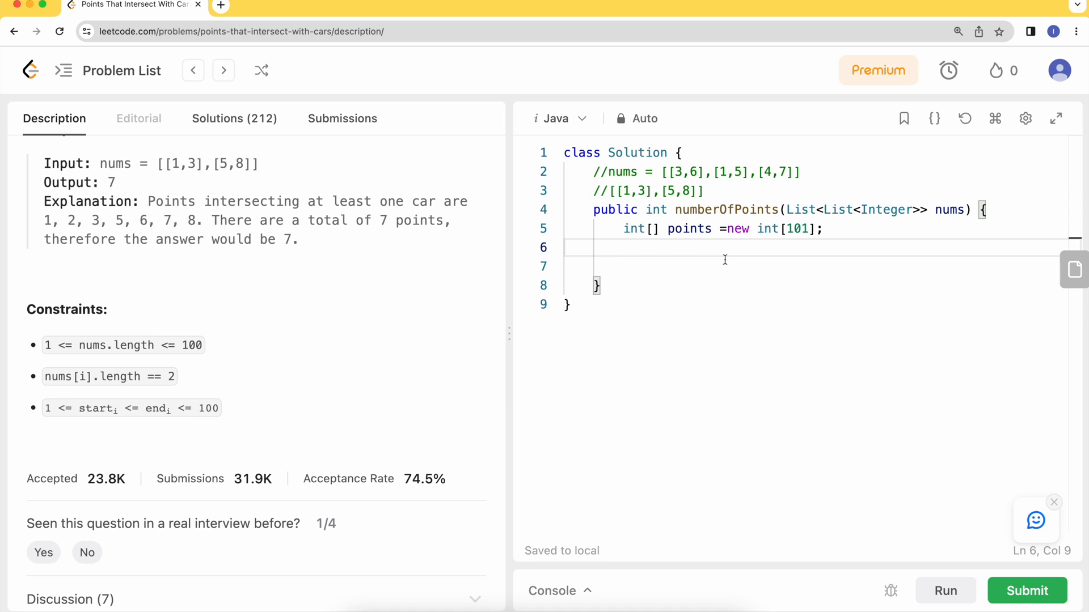
text(for)
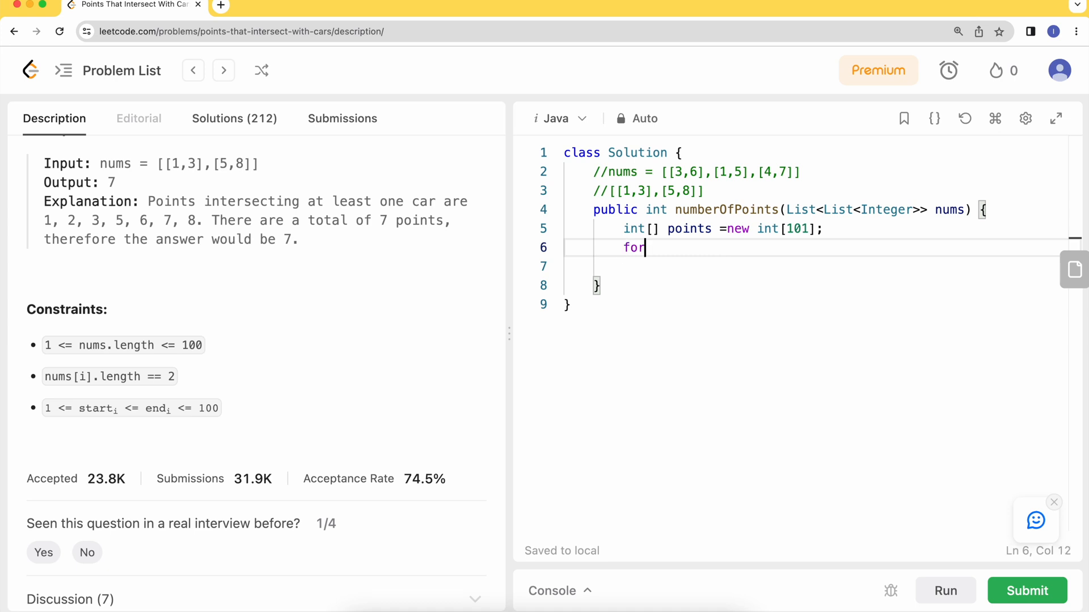
- Write for(List<Integer> list : nums) reading int start = list.get(0) and int end = list.get(1)
text((Lis)
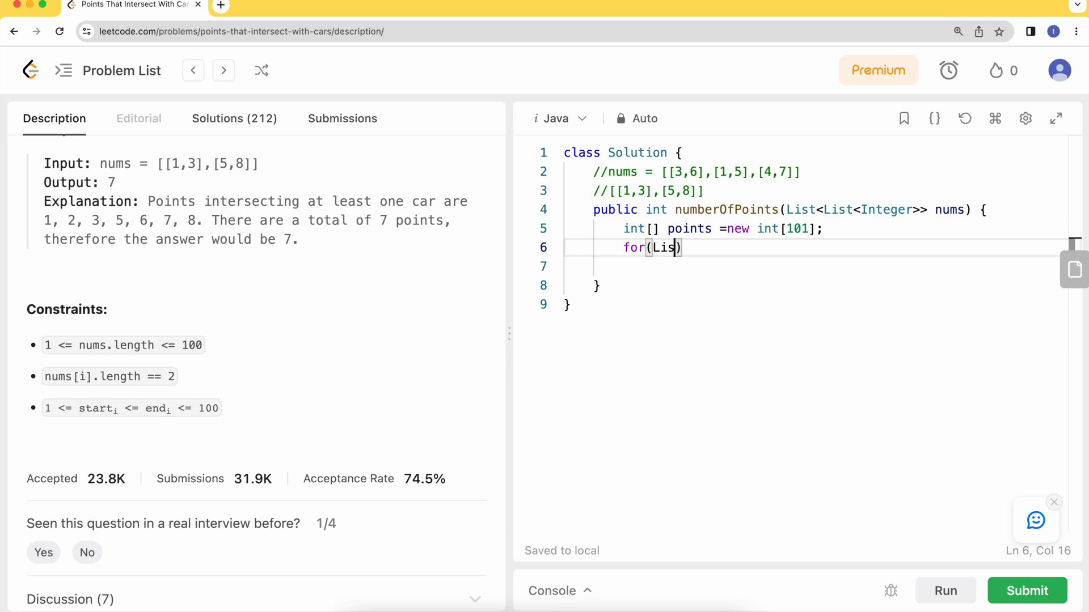
text(<Integer>)
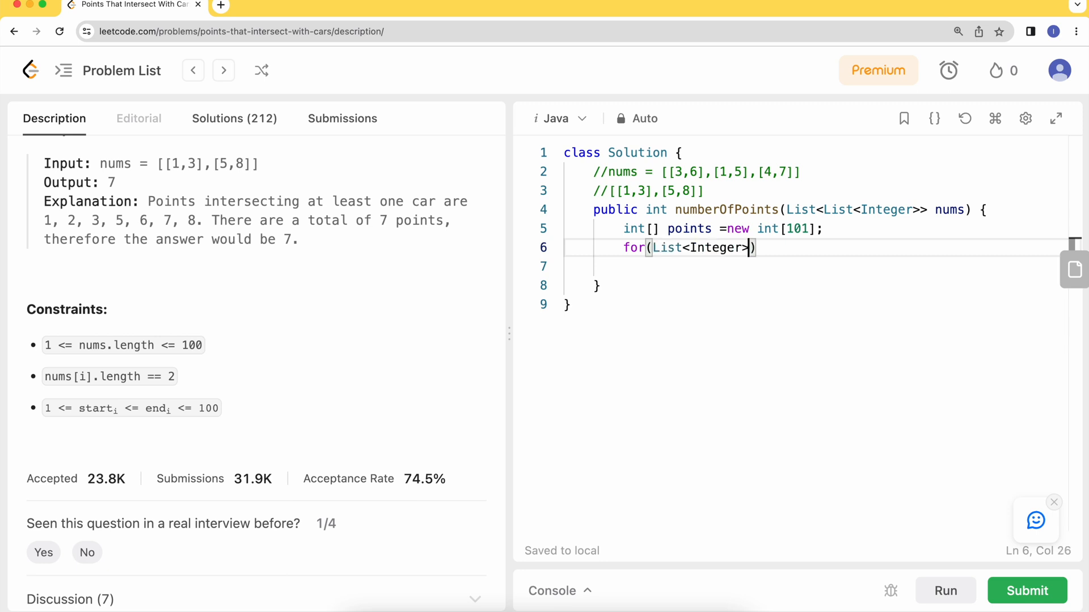
text(list : n)
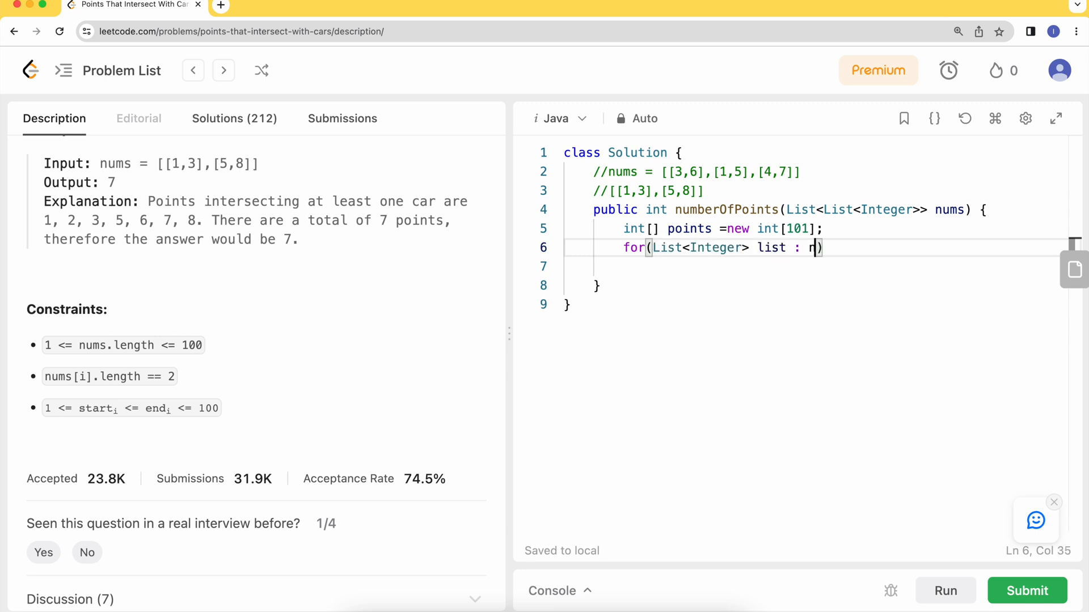
text(ums){)
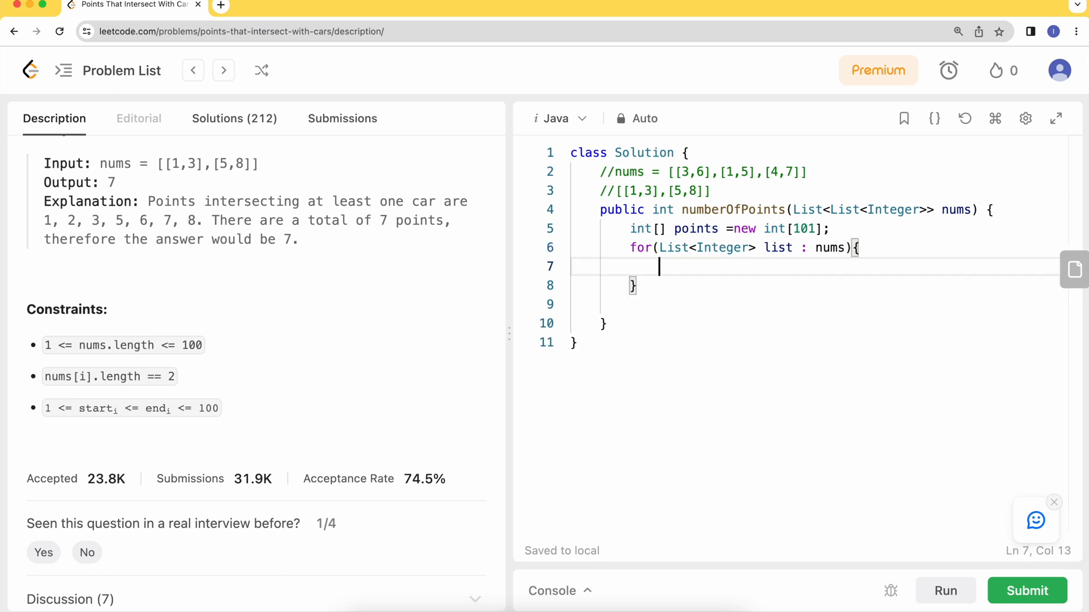
text(int s)
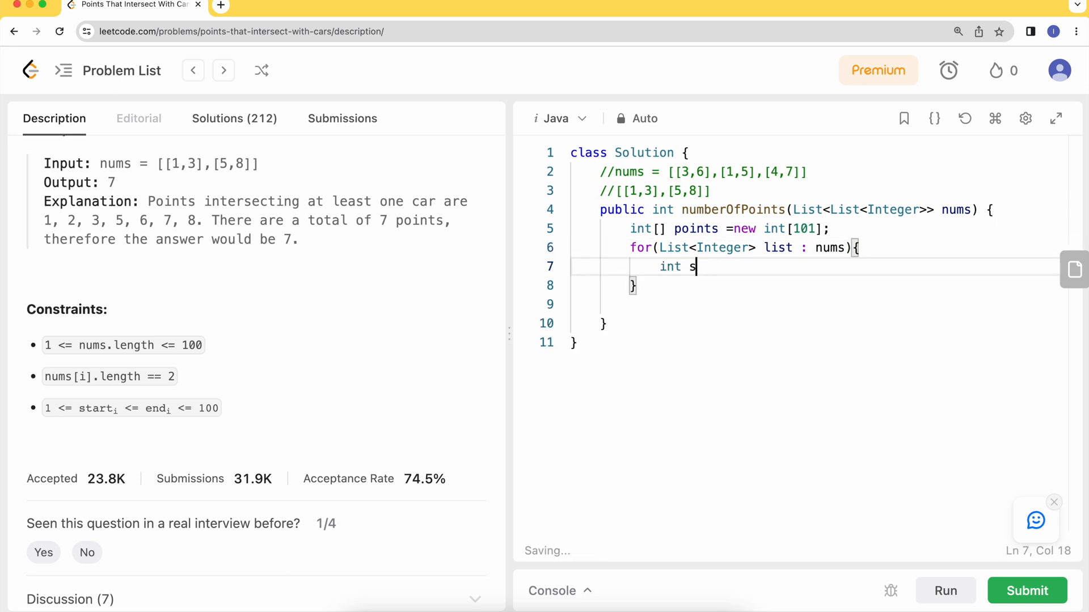
text(tart = list.get)
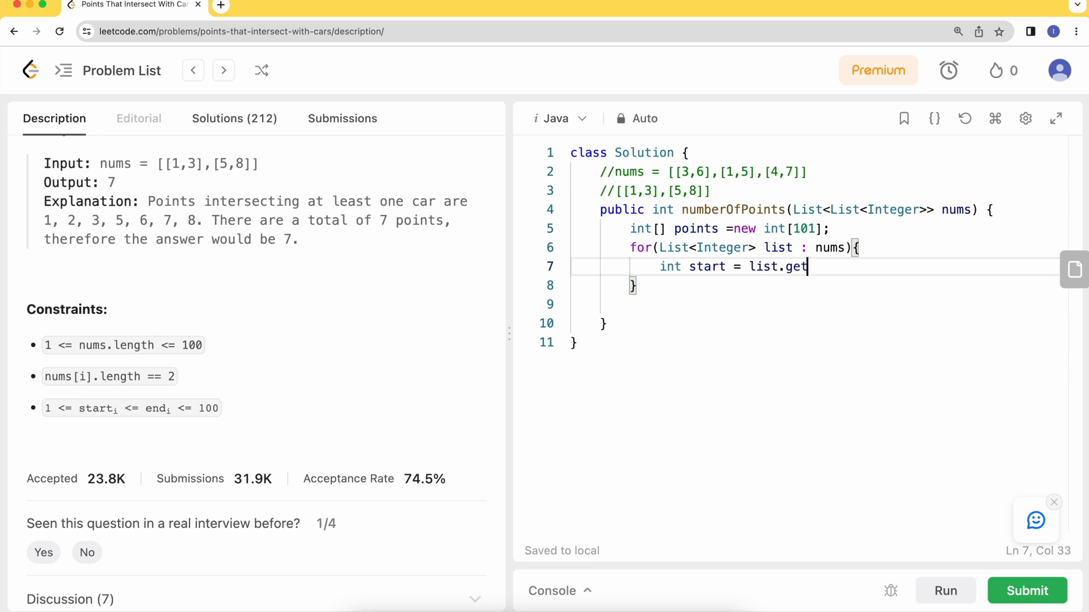
text((0))
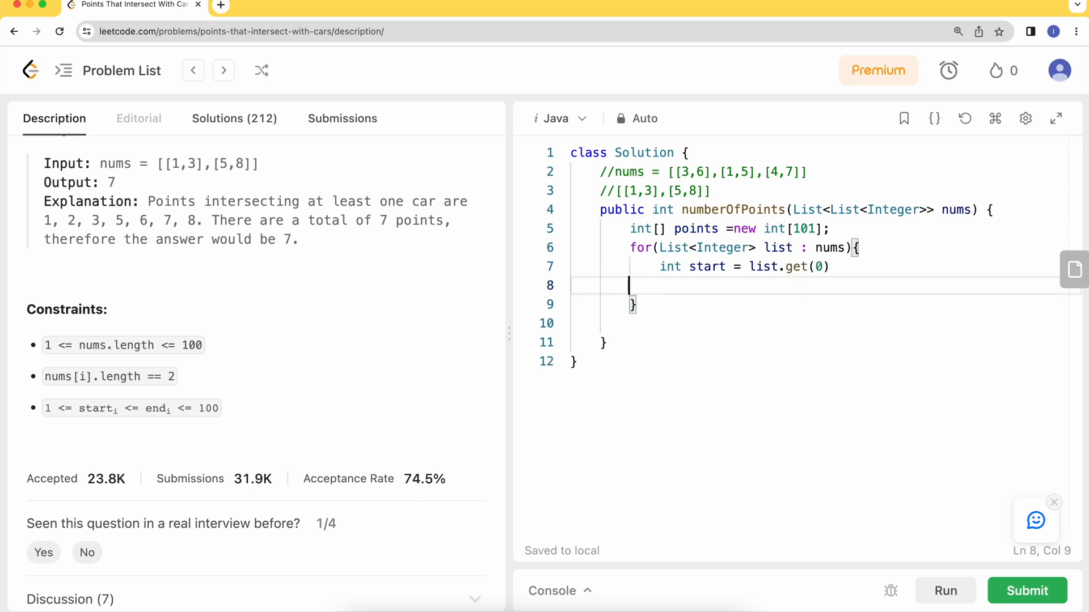
text(int)
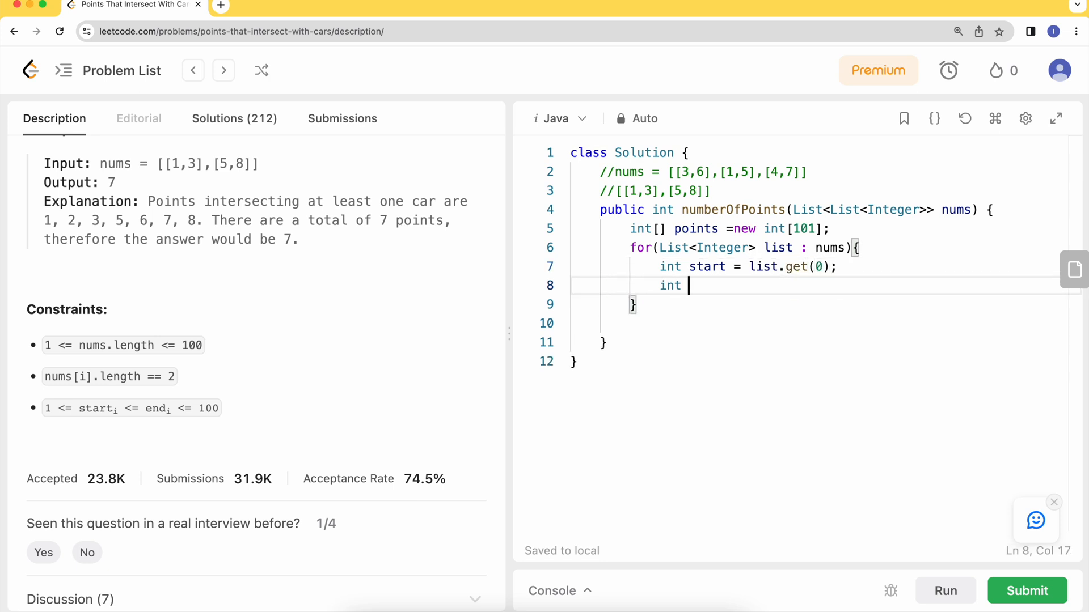
text(end =)
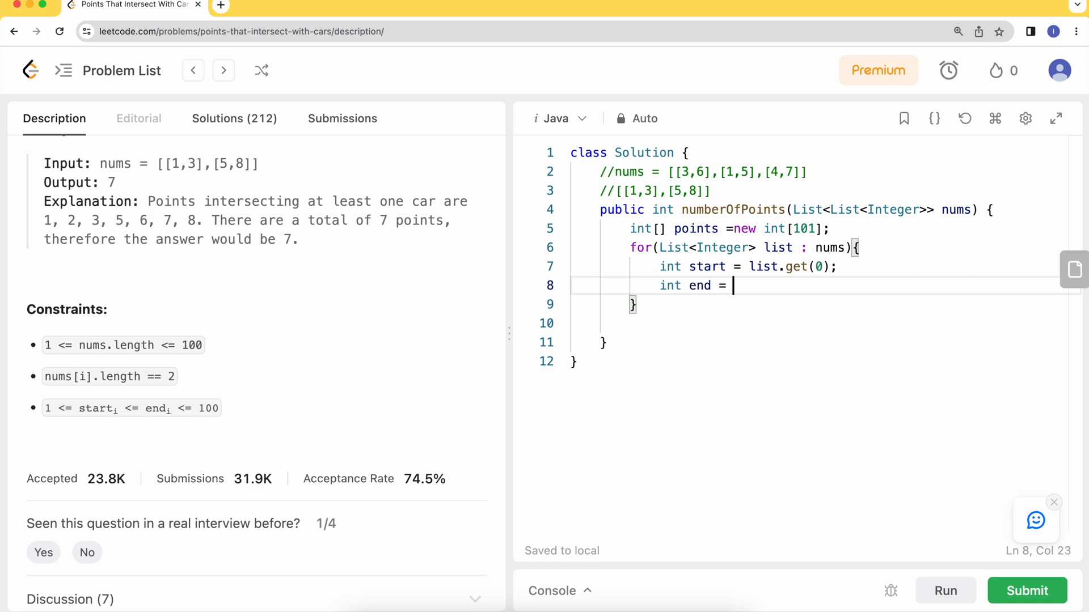
text(list.gwt)
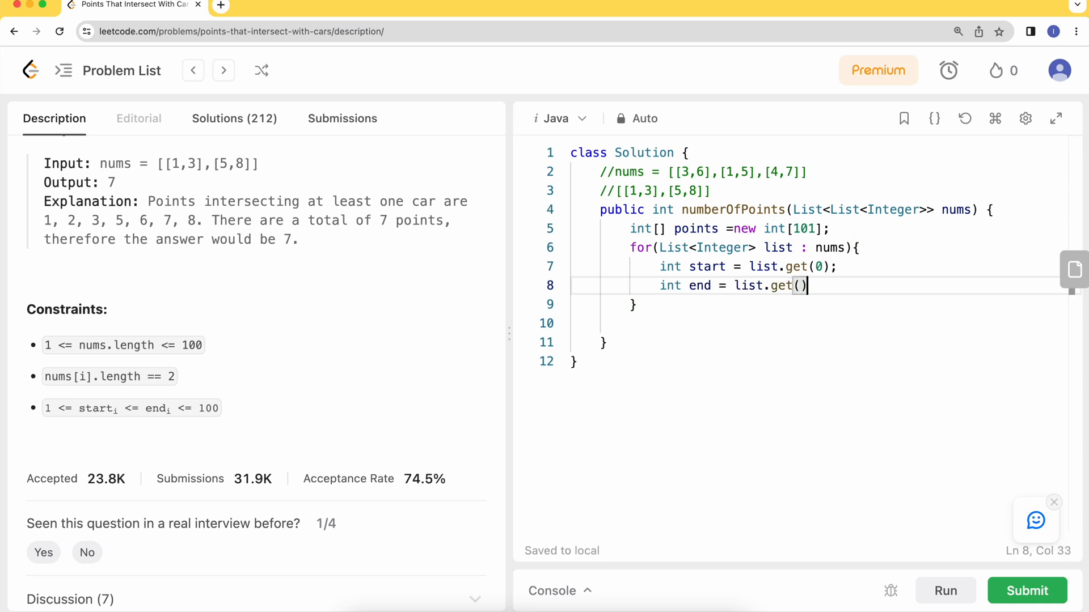
text(1);)
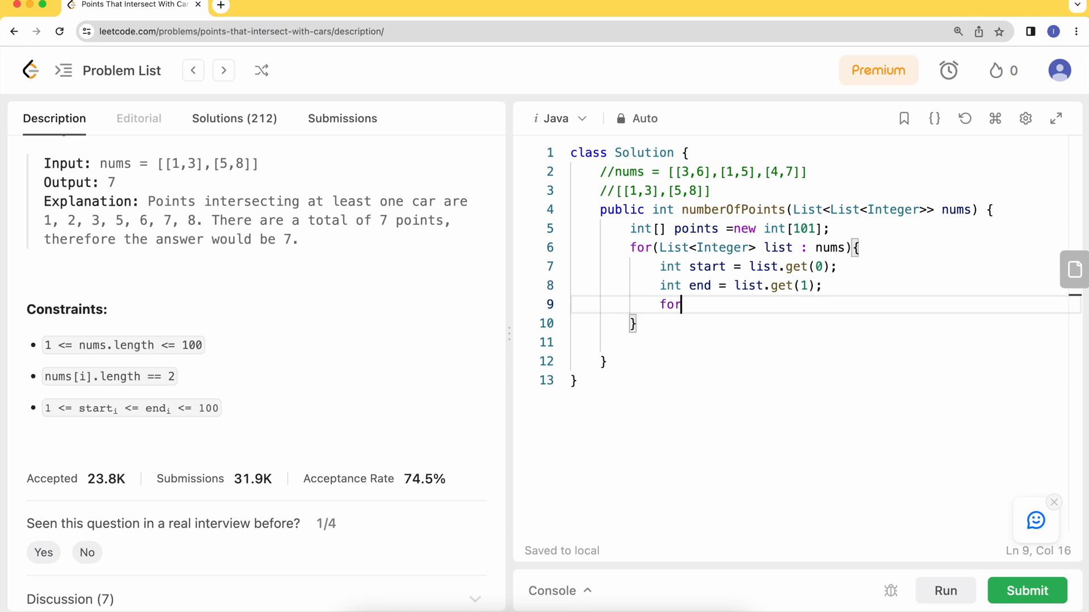
- Add the inner loop for(int i = start; i <= end; i++) that does points[i]++
text((sta))
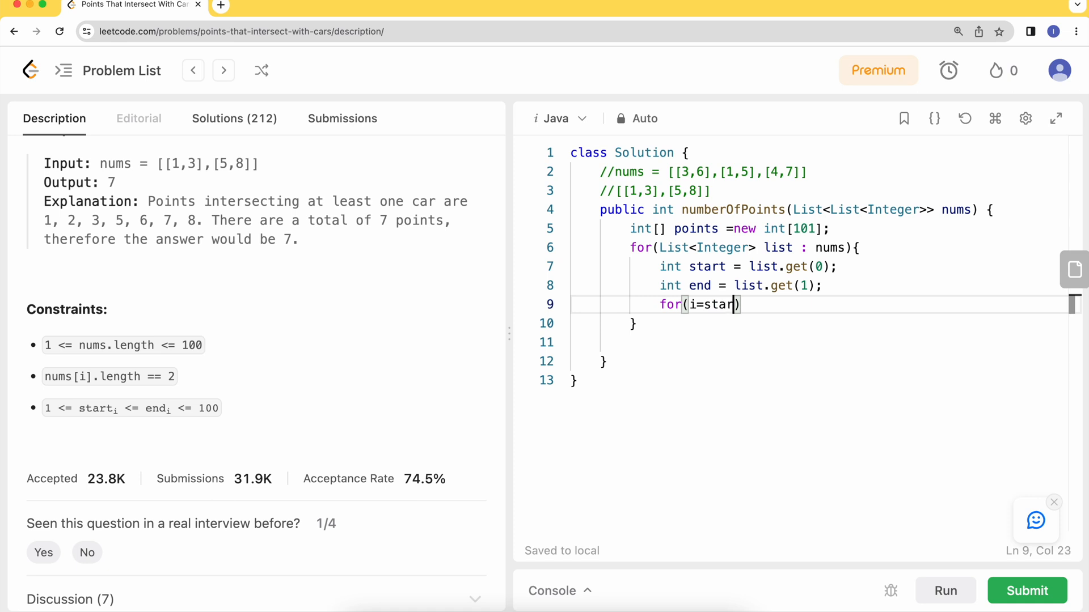
text(t; i<)
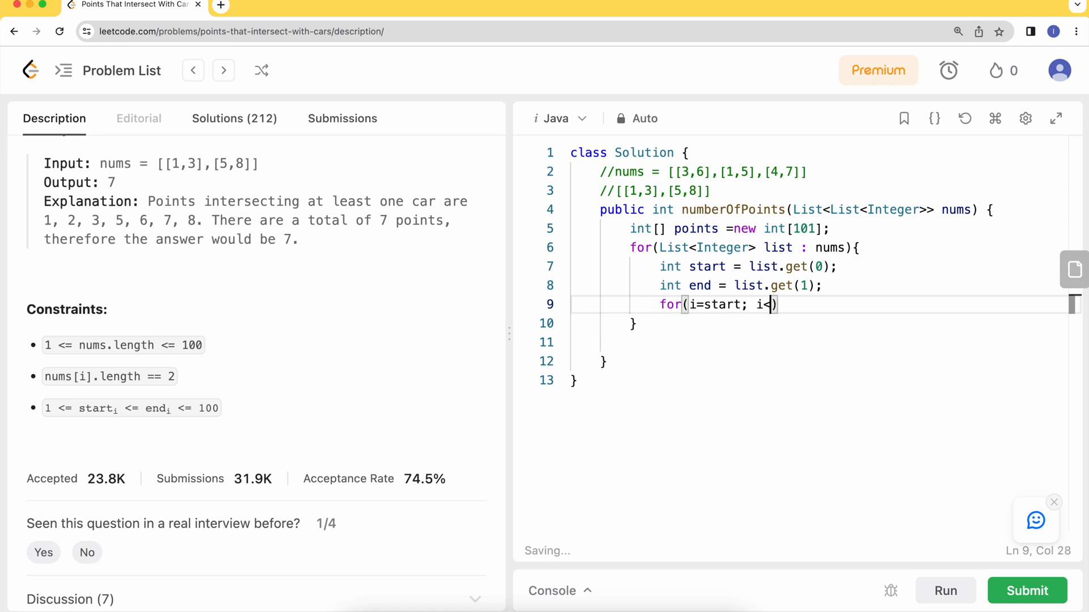
text(=end;i++){)
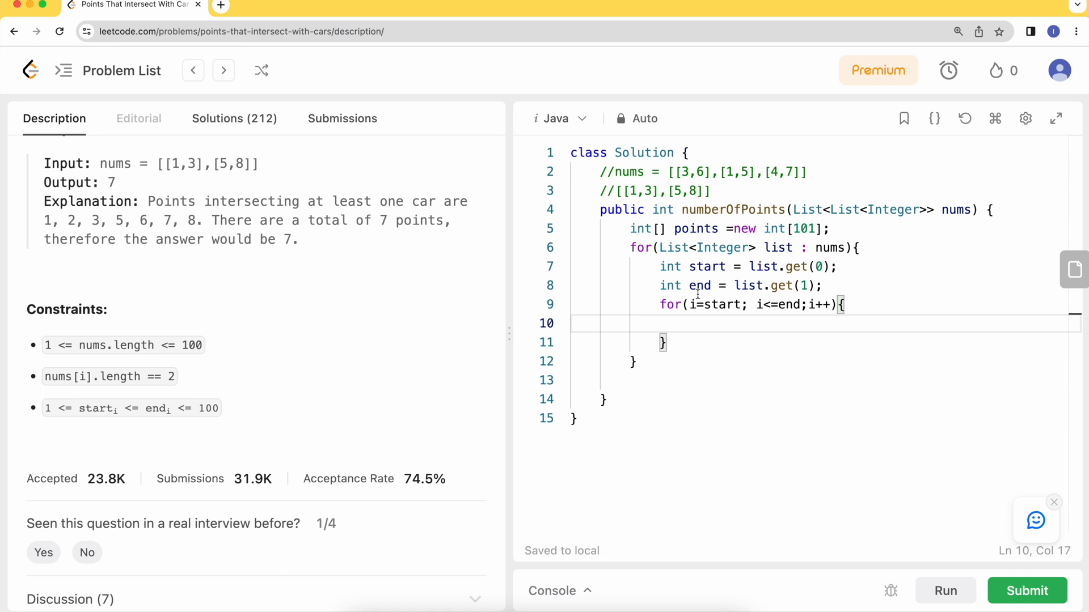
text(int)
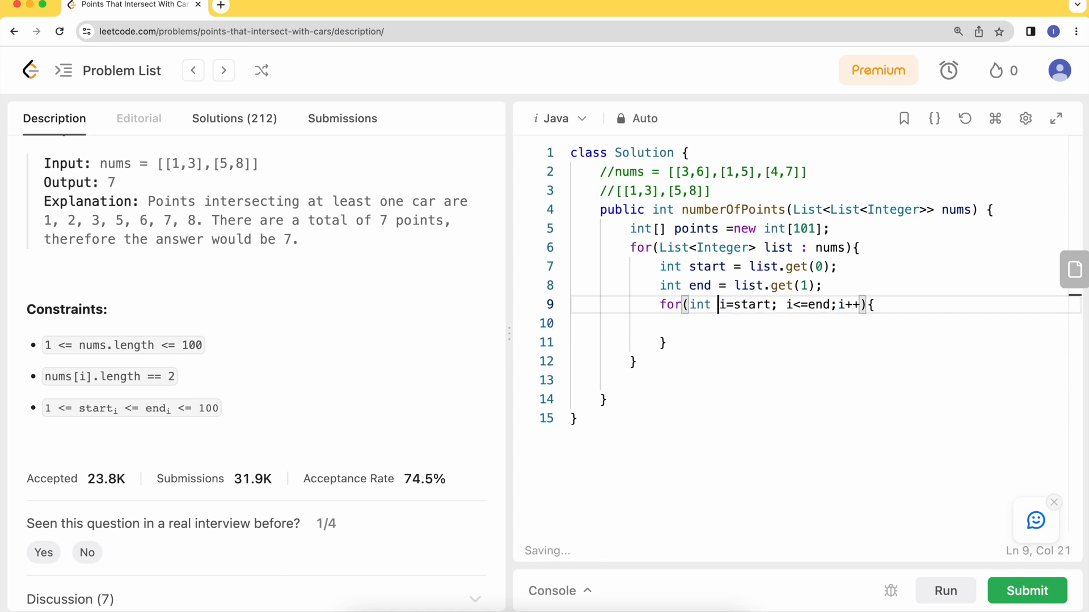
text(poi)
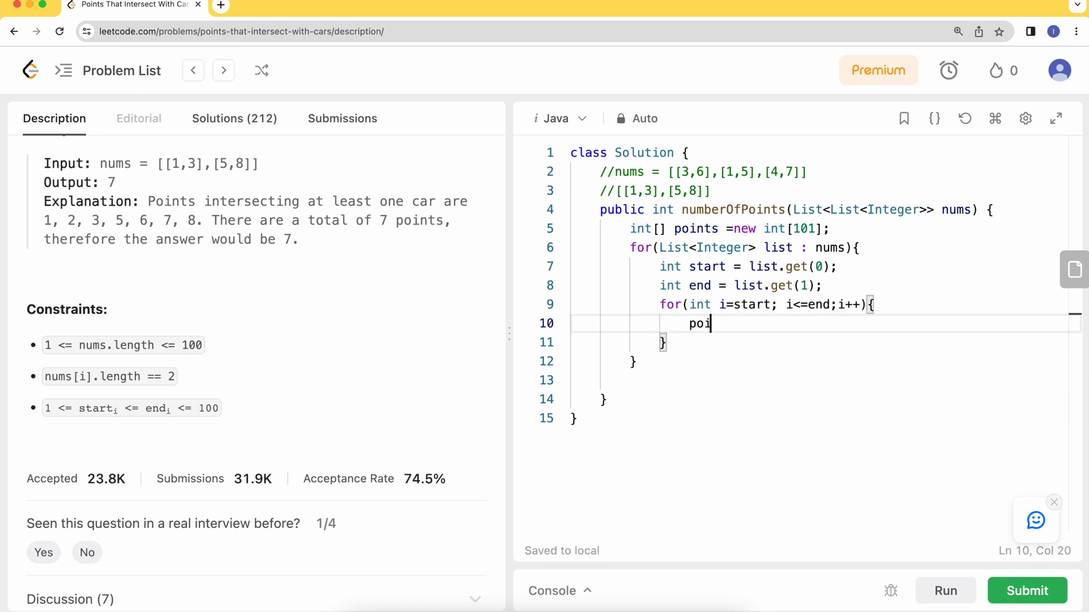
text(ny)
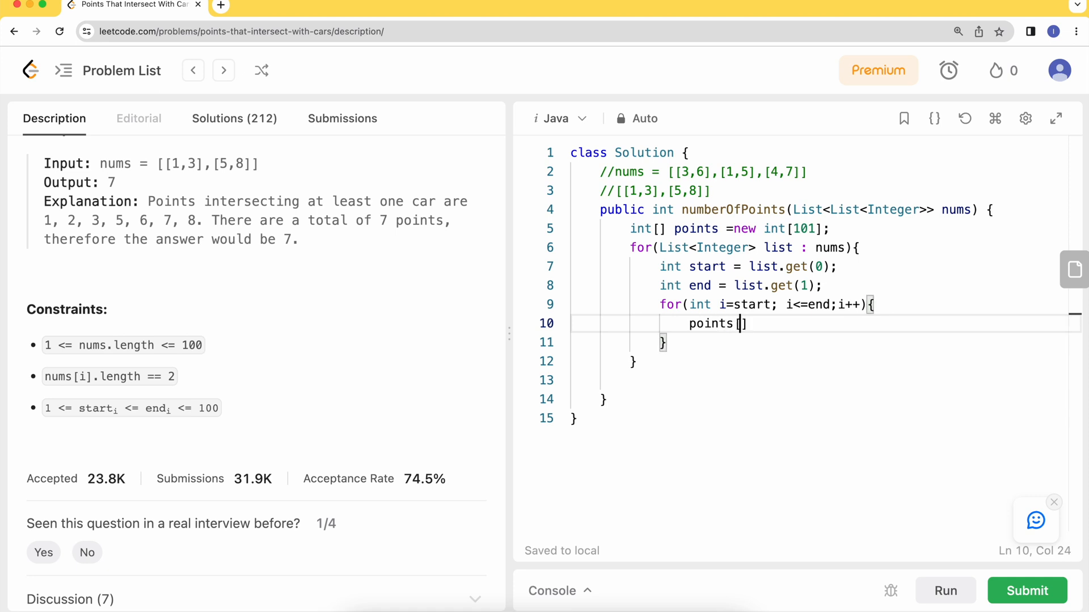
text(i]++;)
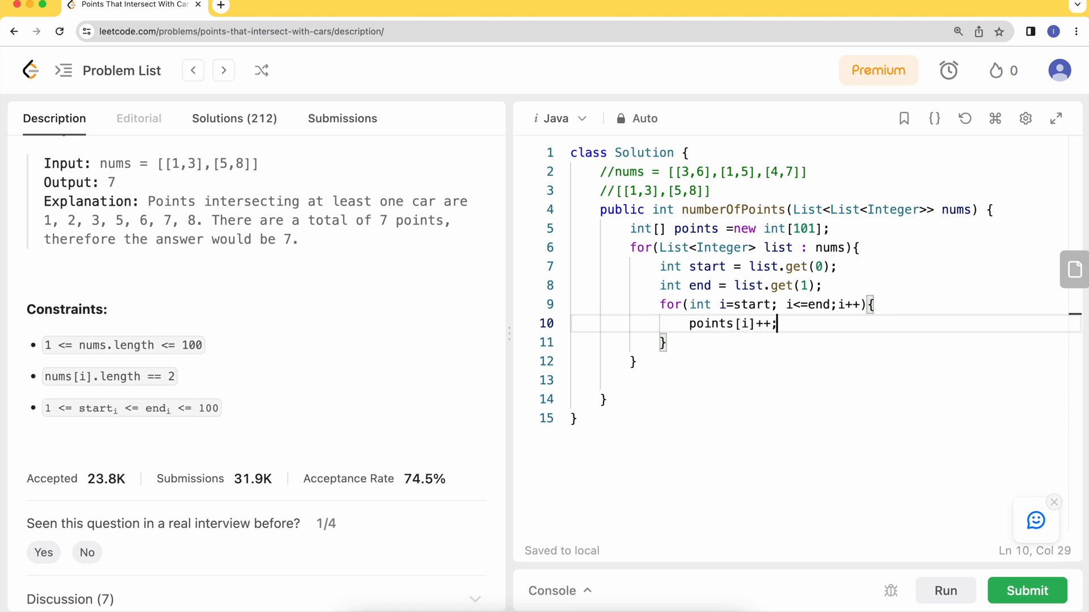
key(Return)
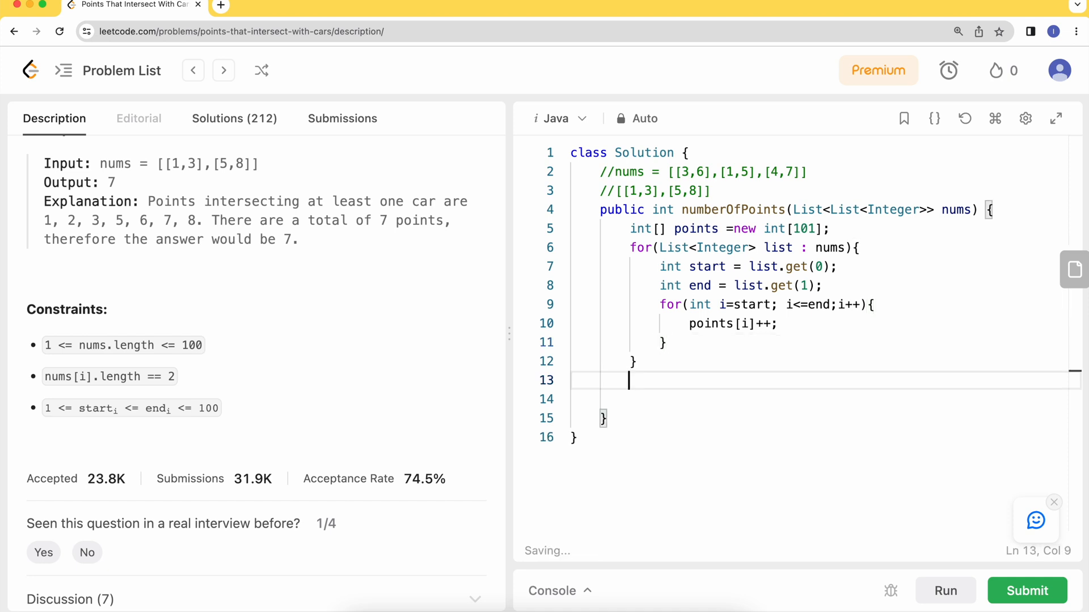
- Start a second loop for(Integer point : points) after the outer loop
text(for()
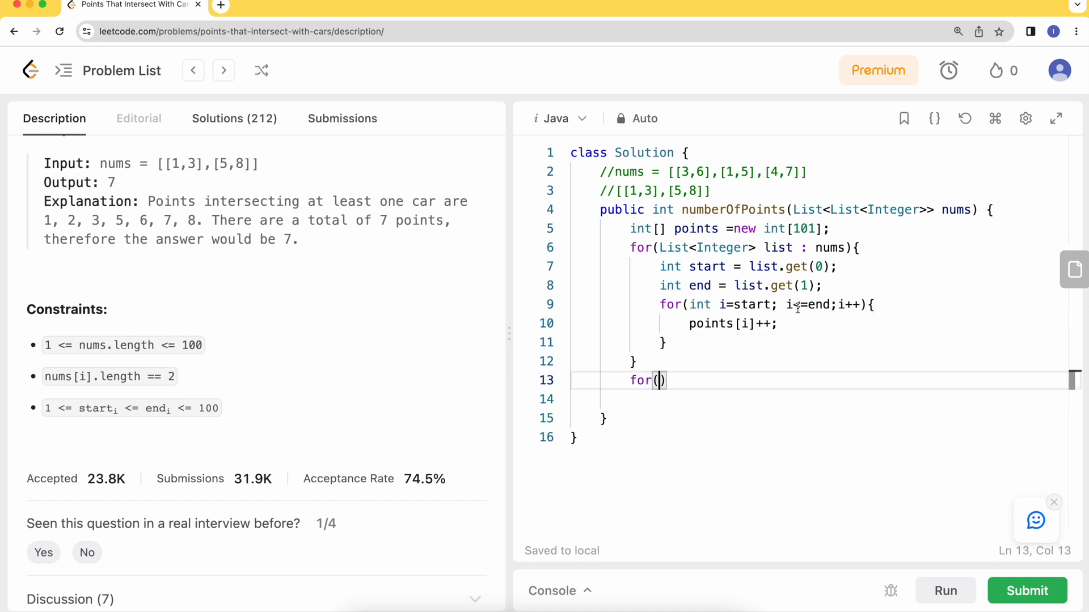
text(Integer p)
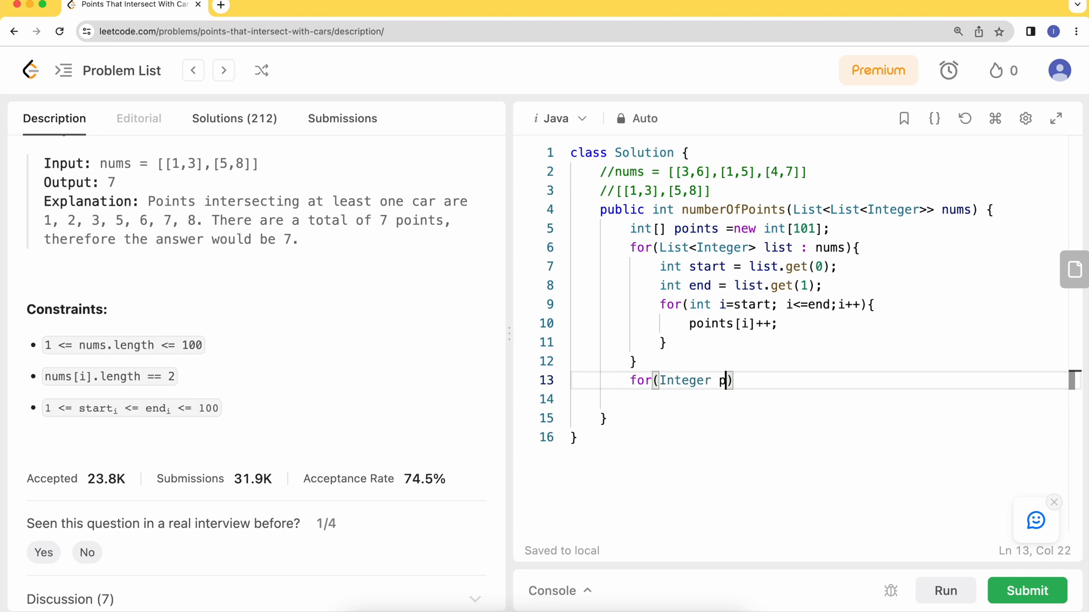
text(oint :)
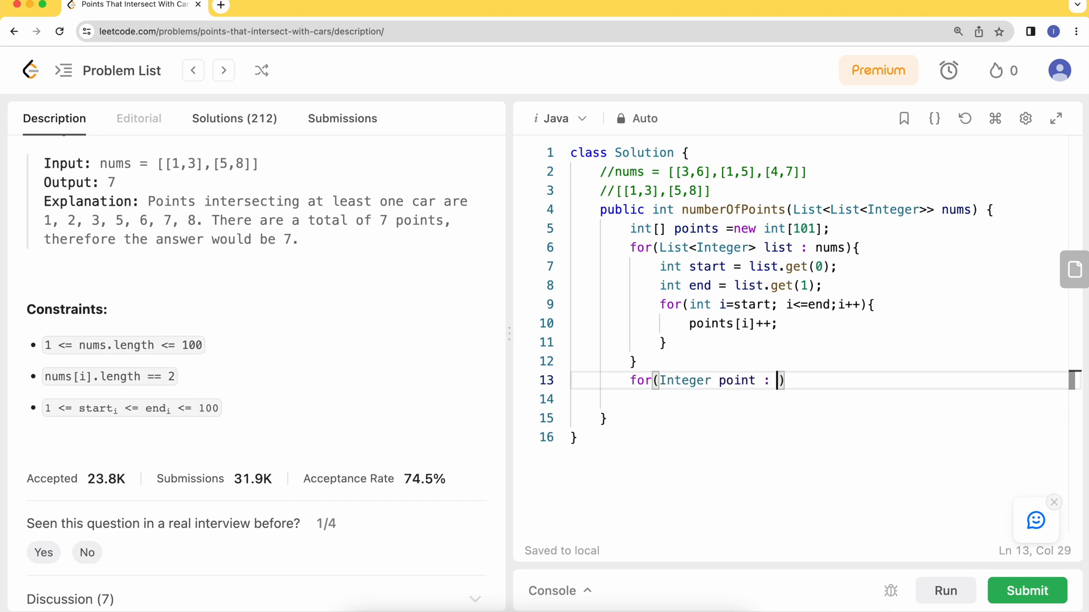
text(poiny)
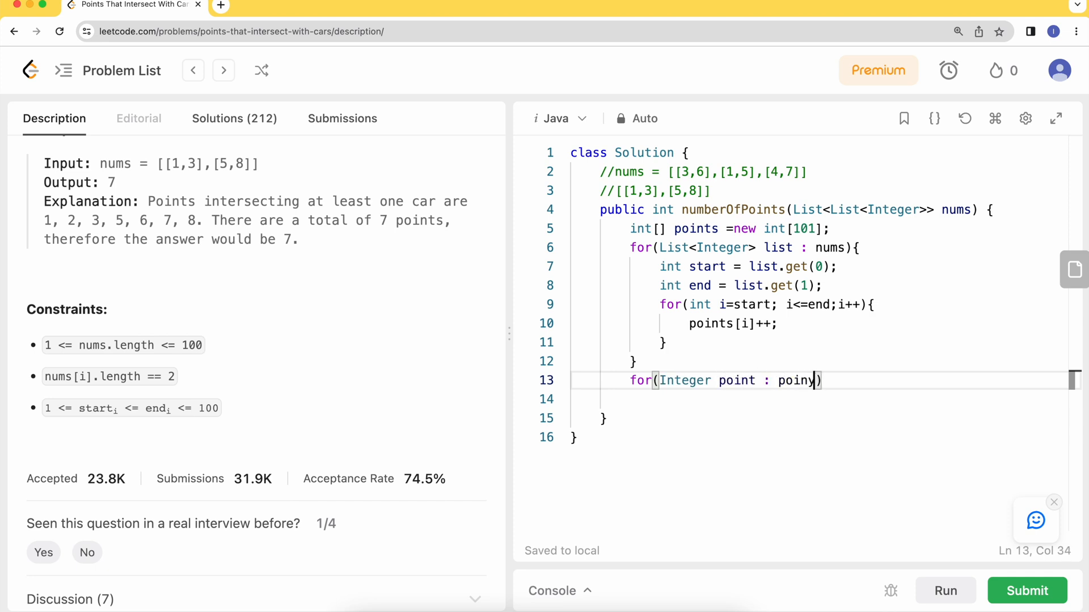
text(s)
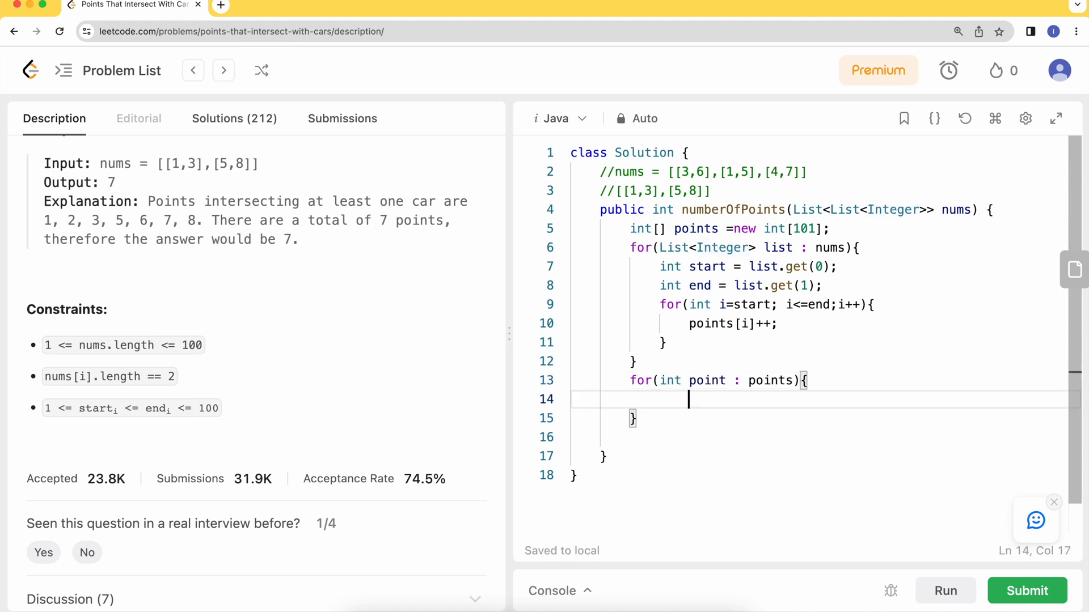
- Count nonzero entries with an if on point, return count, and declare int count = 0; at the method's top
text(if(po)
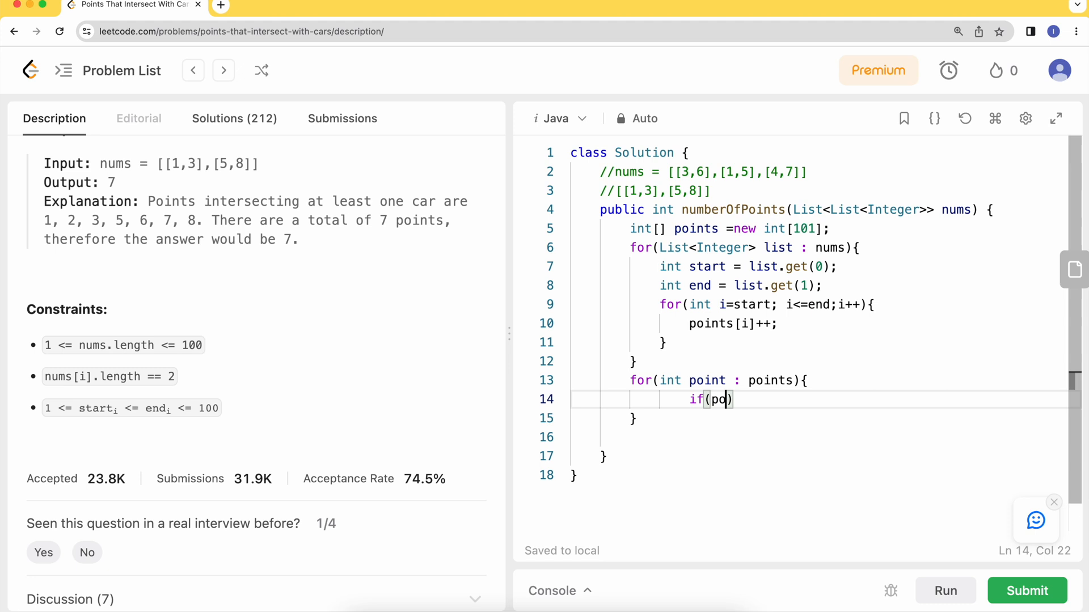
text(int >)
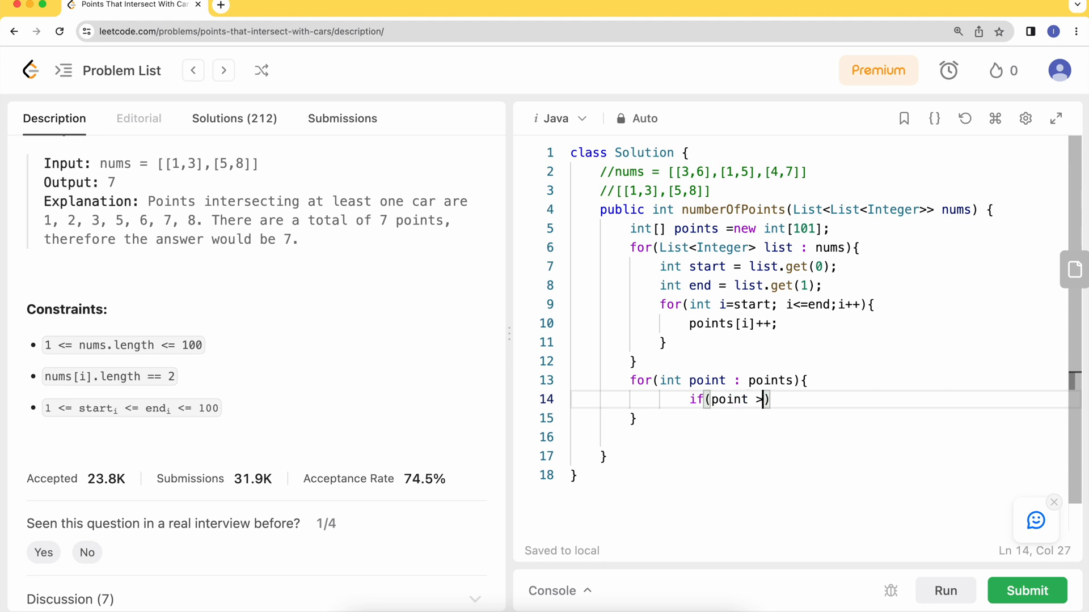
text(=0)
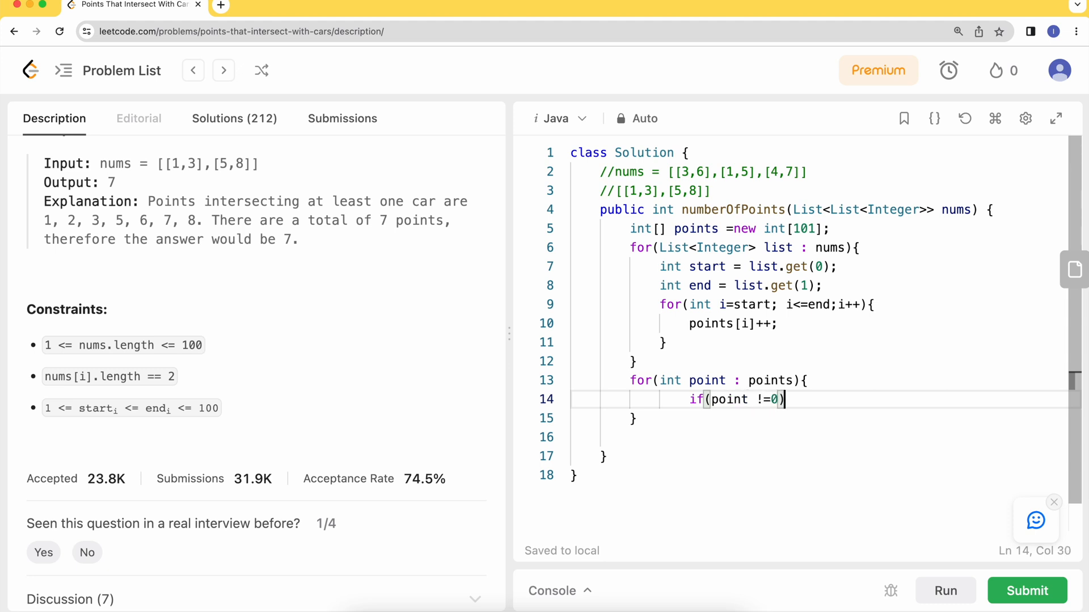
text({)
text(ret)
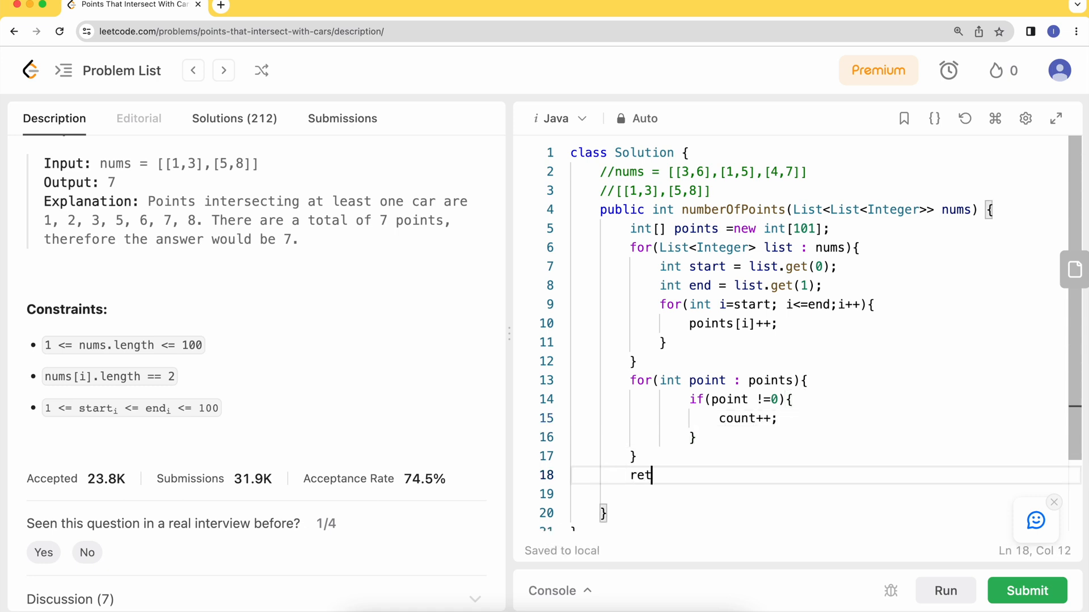
text(urn count;)
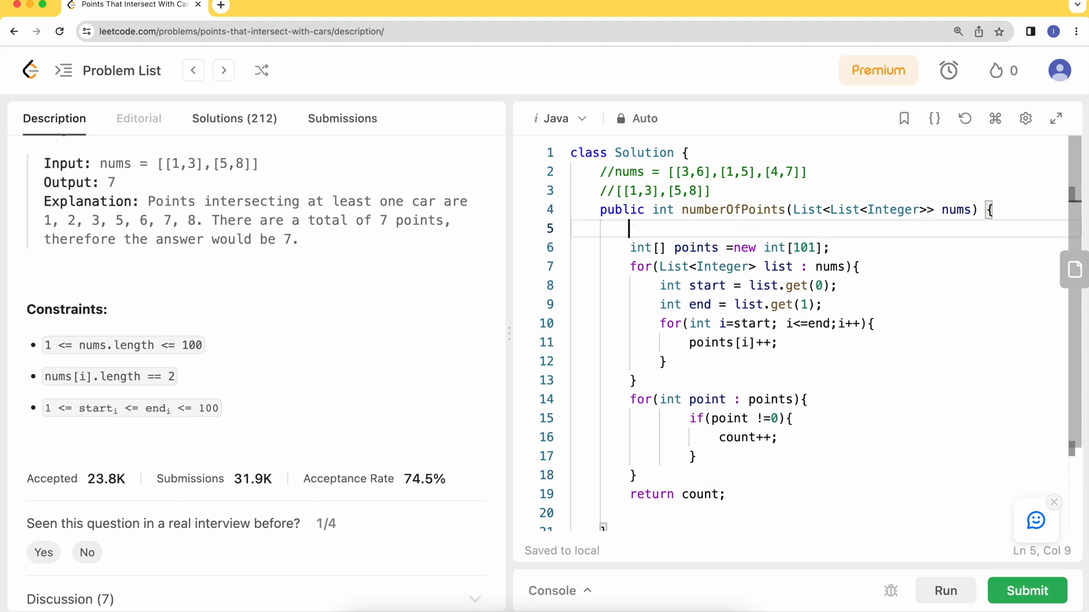
text(int count = 0;)
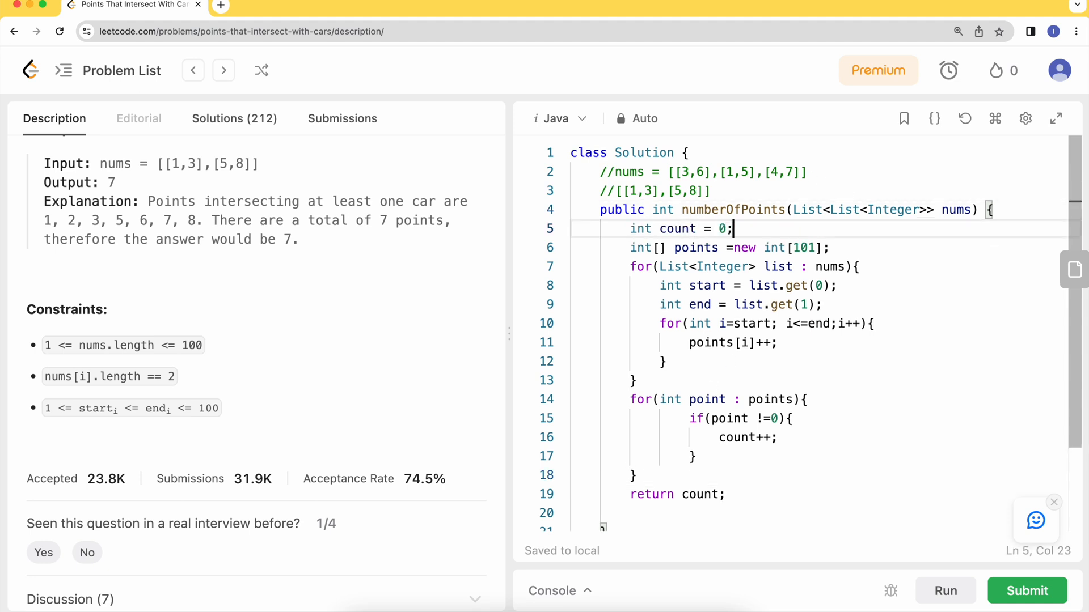
- Run the solution on the sample cases and view Case 1 showing Accepted with 0 ms runtime
click(943, 590)
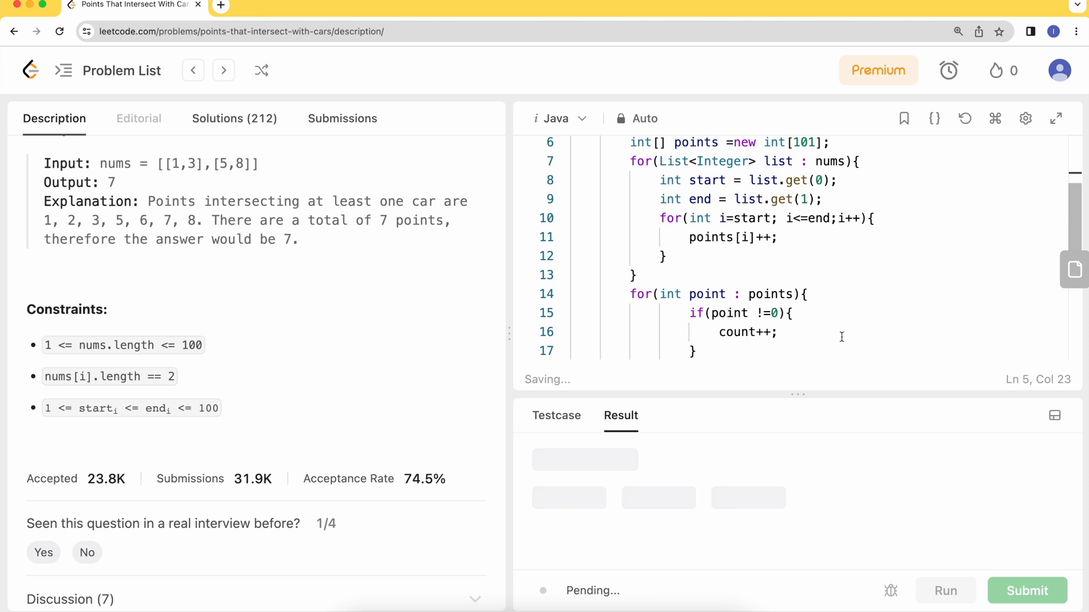
scroll(up, 3)
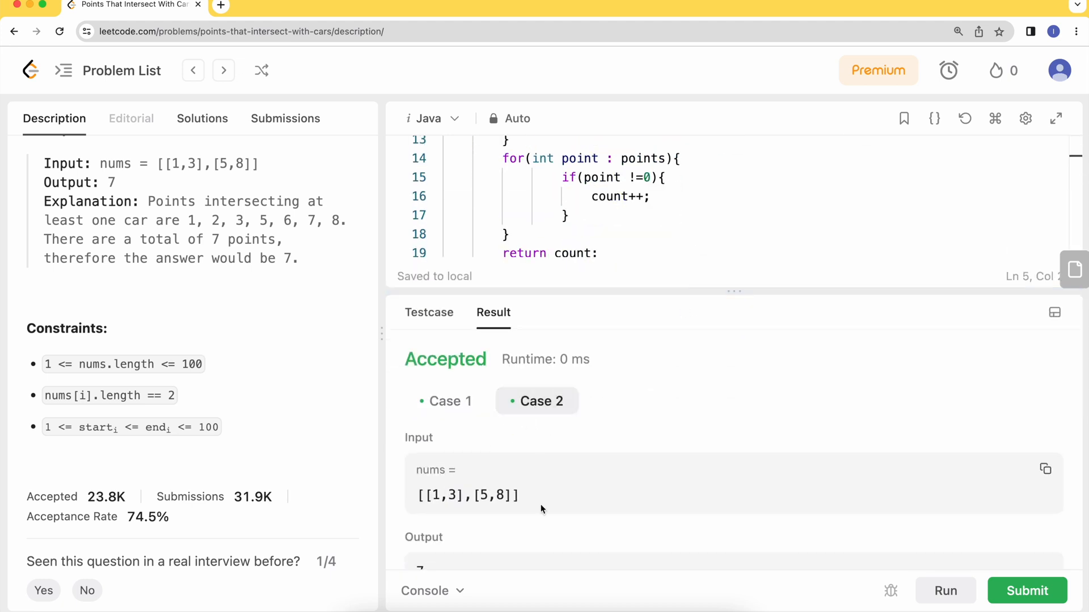
click(447, 403)
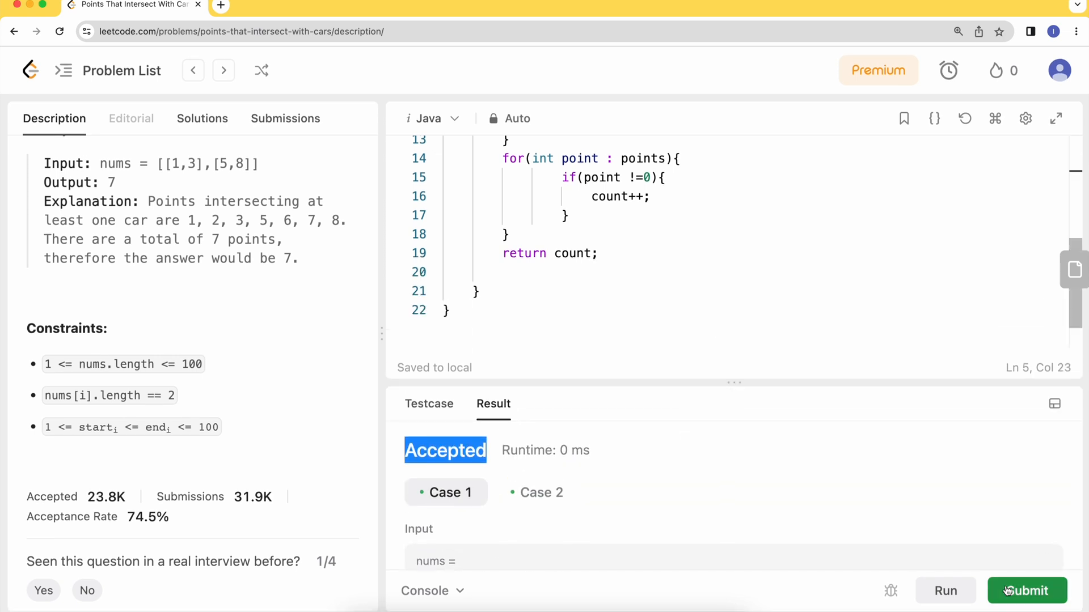
- Submit the solution, see it Accepted at 2 ms beating 100% of Java users, and return to Description
click(1026, 591)
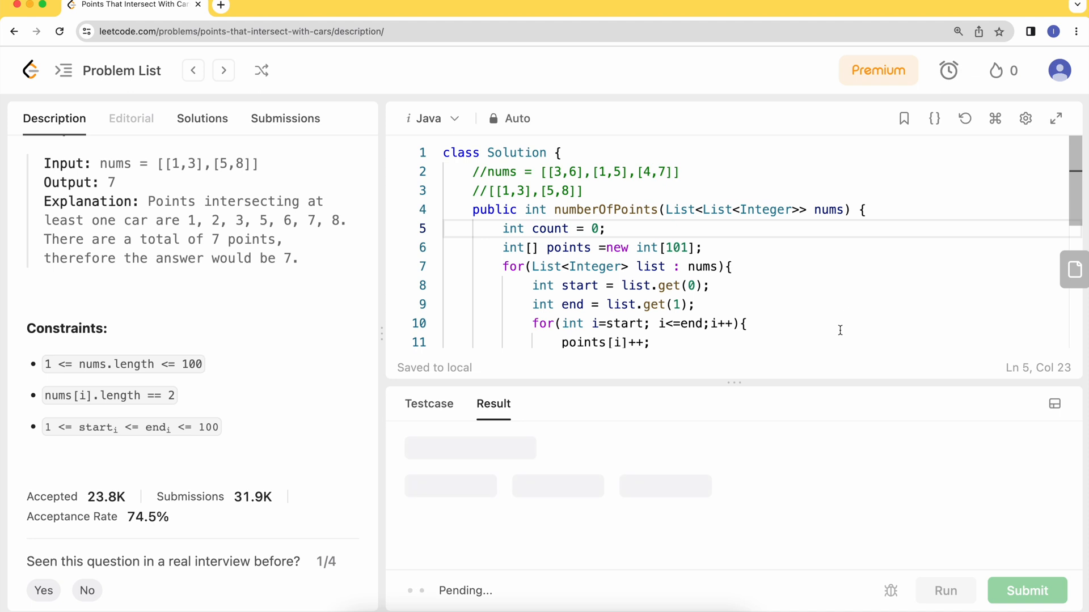
click(285, 118)
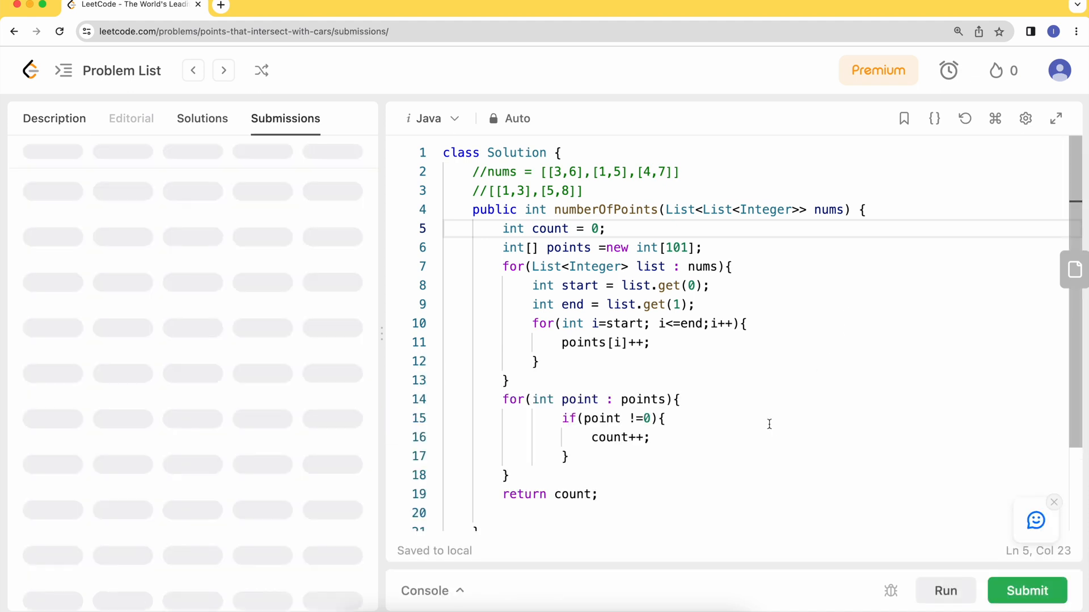
click(1028, 591)
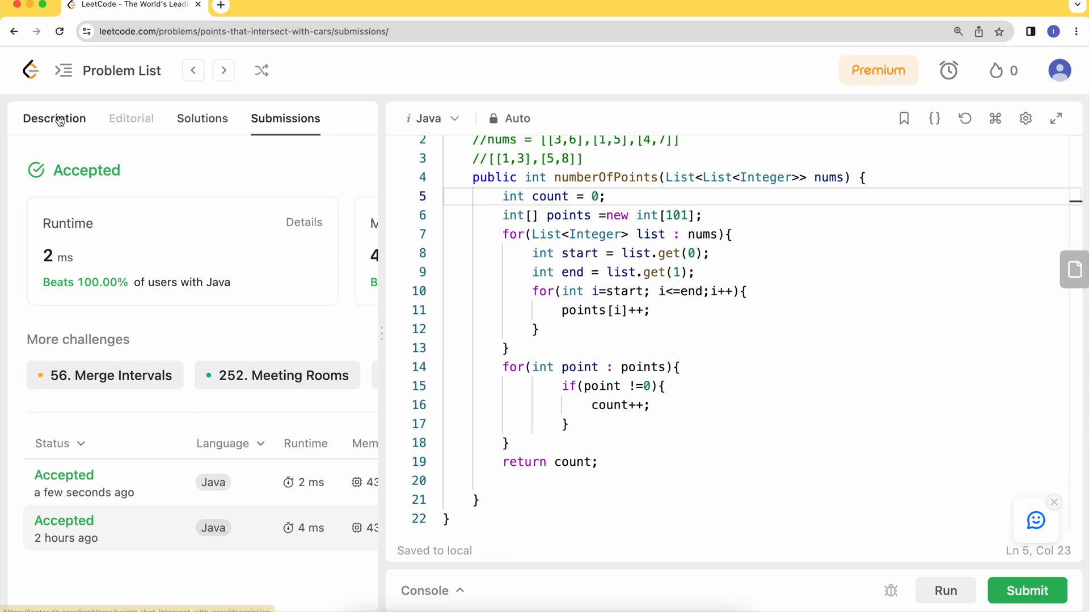
click(54, 118)
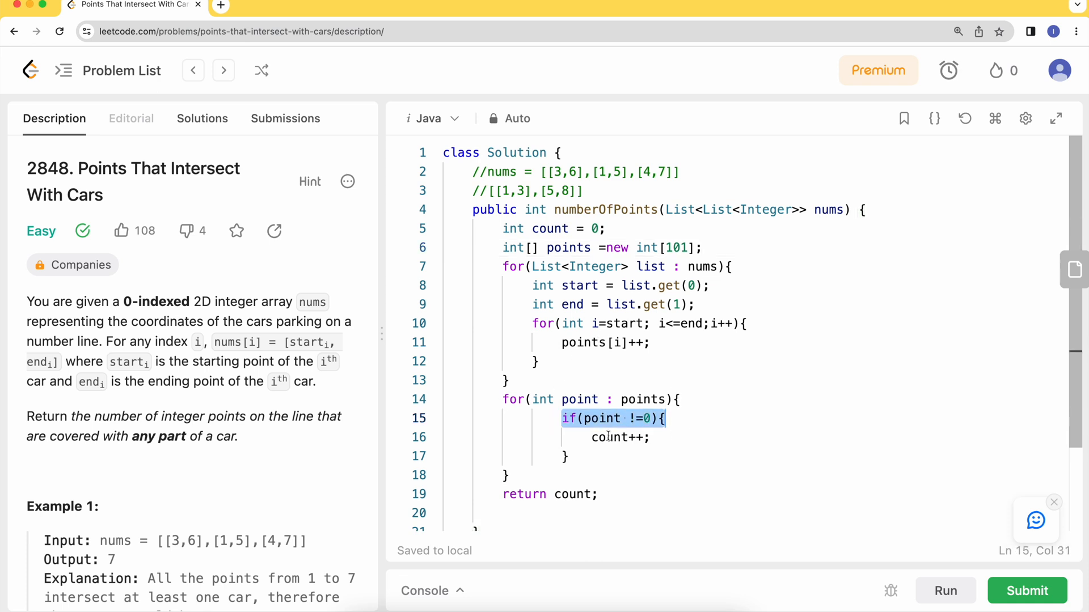
click(615, 436)
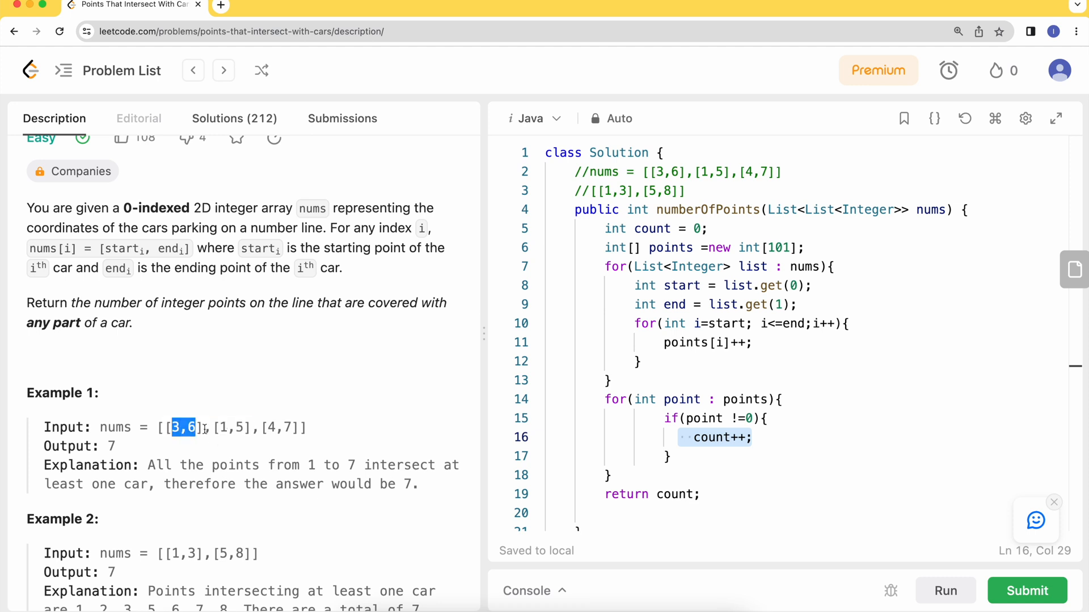
click(182, 428)
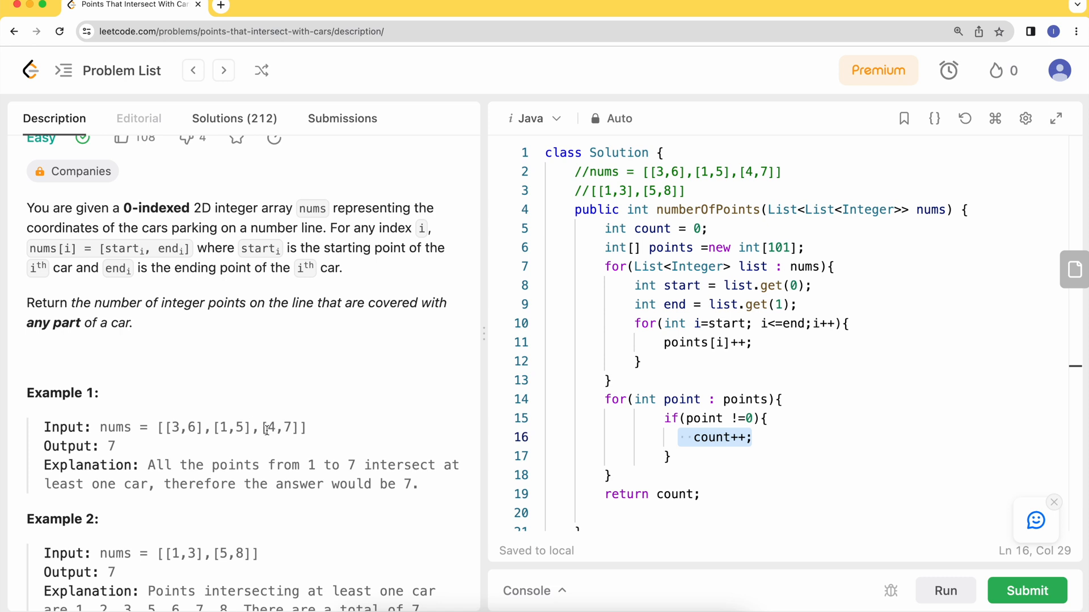
double_click(280, 428)
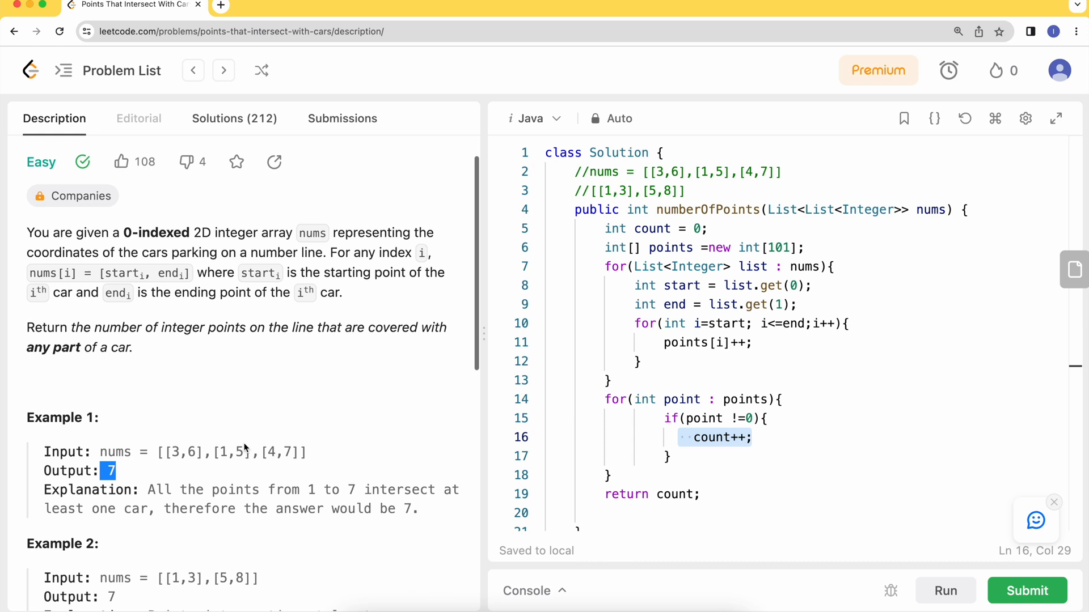
scroll(up, 3)
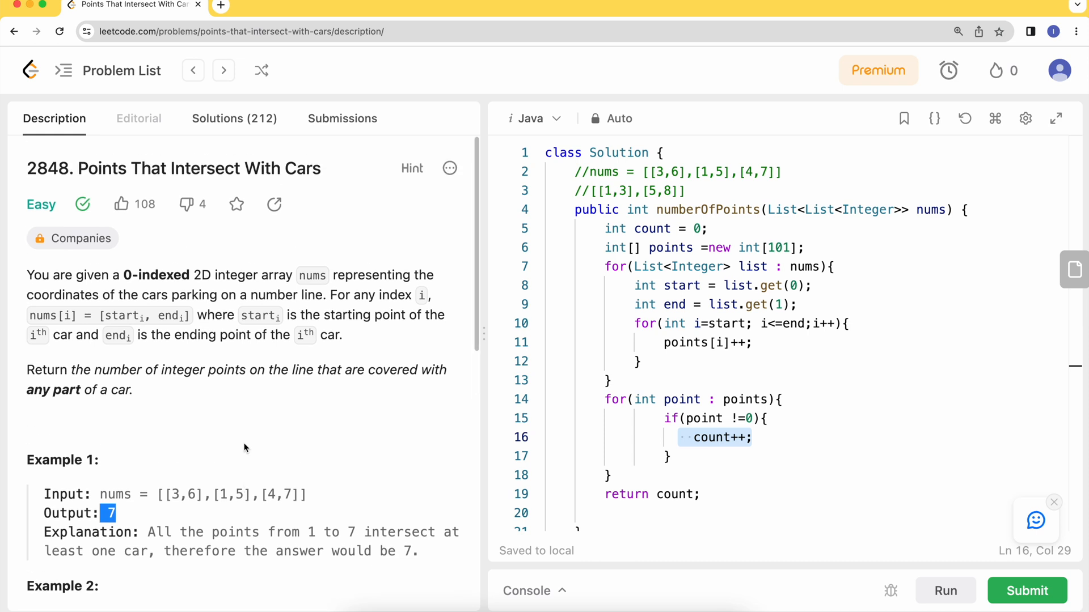